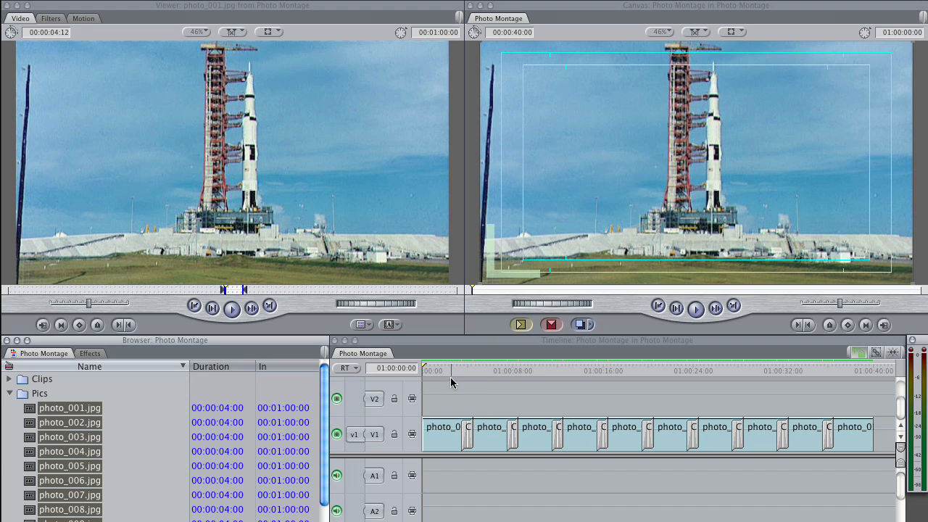
{"action": "mouse_move", "coordinate": [452, 394]}
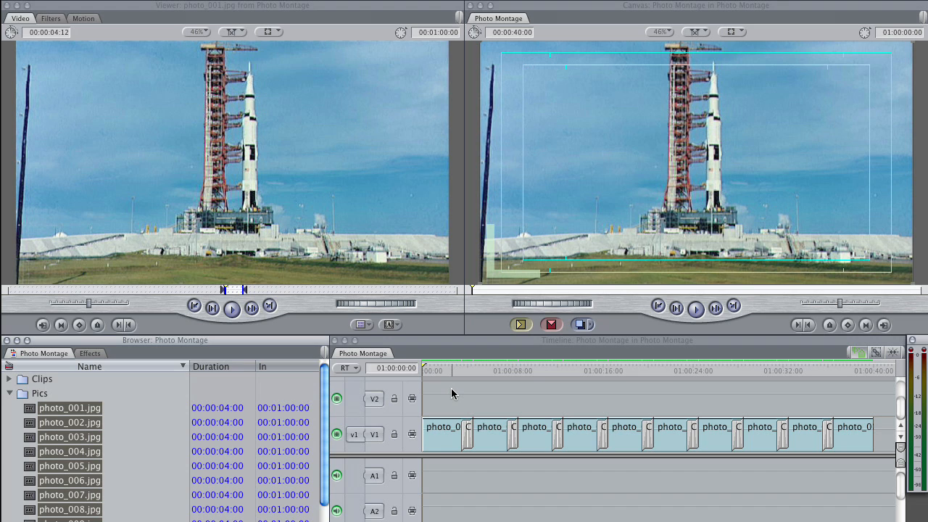
{"action": "mouse_move", "coordinate": [455, 488]}
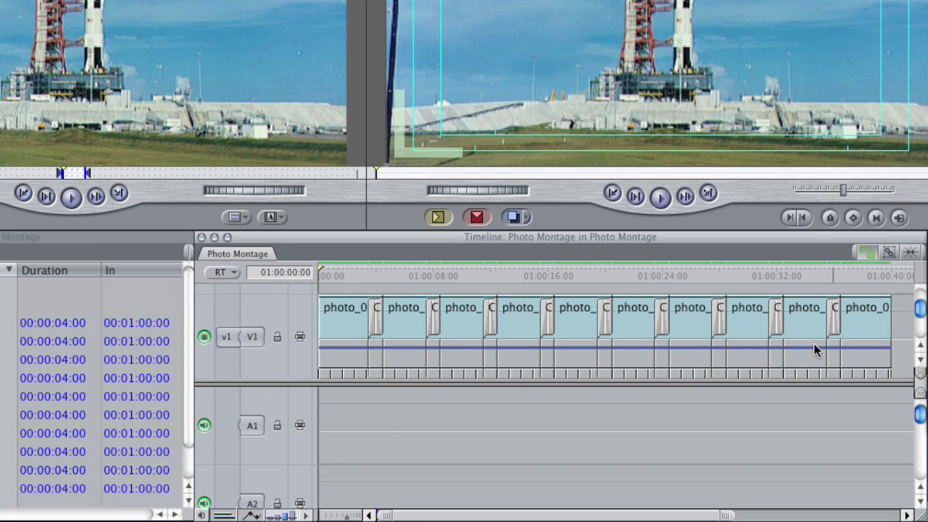
{"action": "mouse_move", "coordinate": [355, 359]}
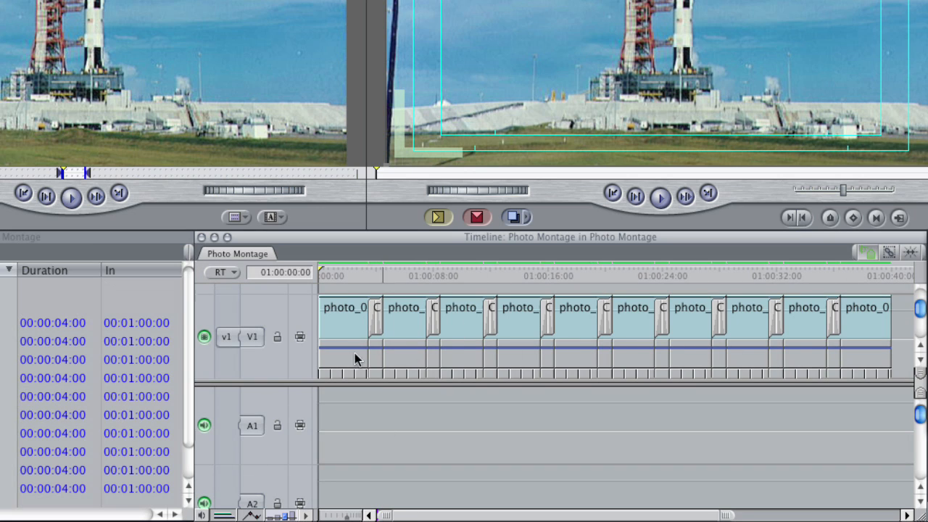
{"action": "mouse_move", "coordinate": [873, 352]}
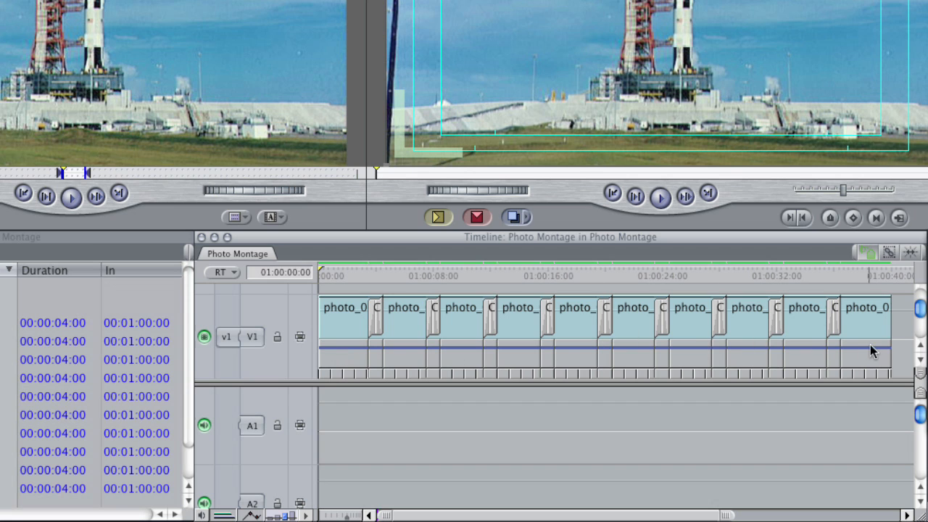
{"action": "mouse_move", "coordinate": [337, 395]}
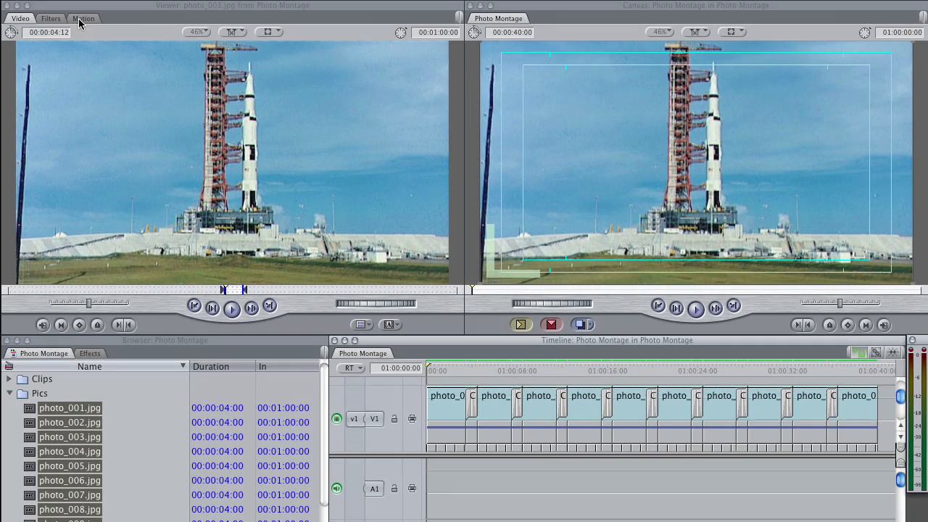
{"action": "left_click", "coordinate": [83, 18]}
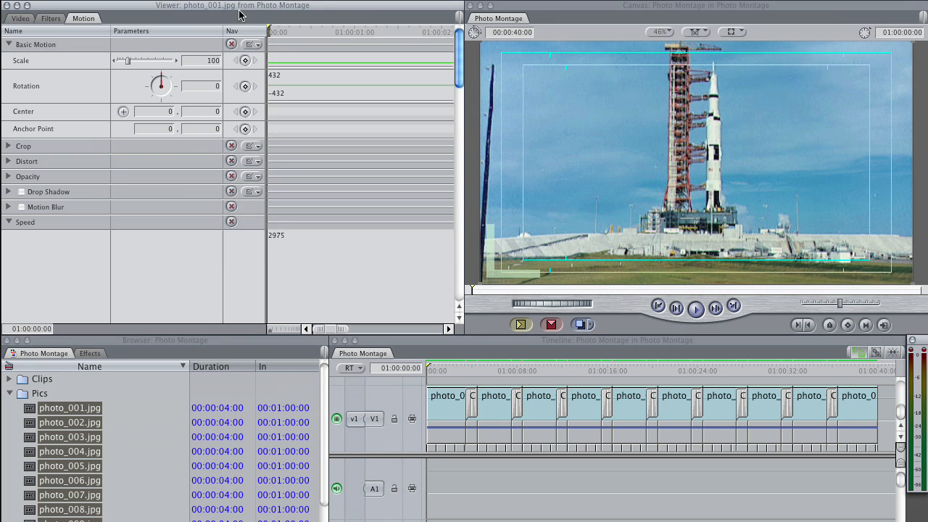
{"action": "left_click", "coordinate": [21, 18]}
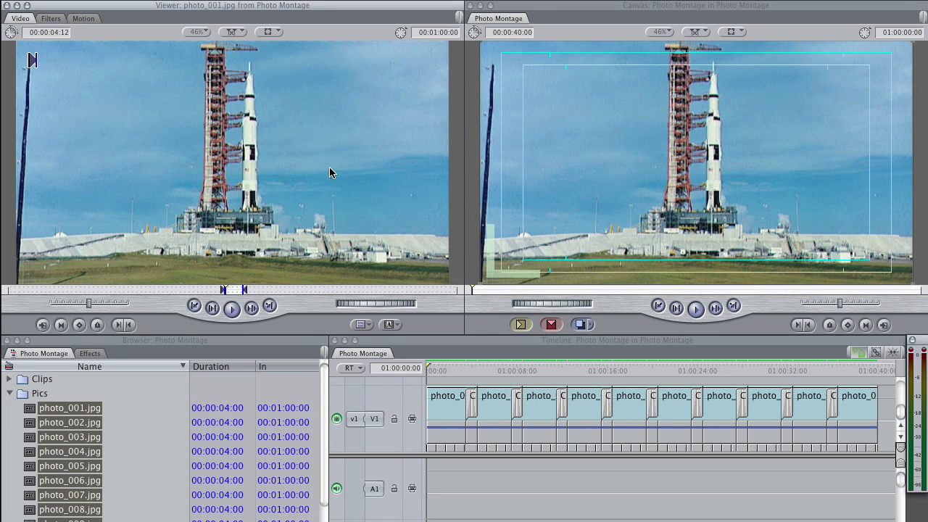
{"action": "mouse_move", "coordinate": [421, 323]}
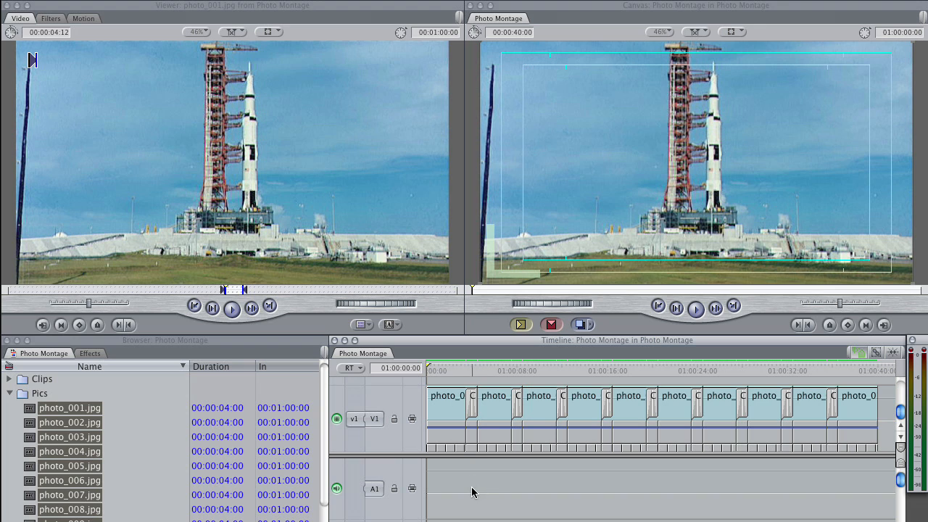
{"action": "mouse_move", "coordinate": [477, 501]}
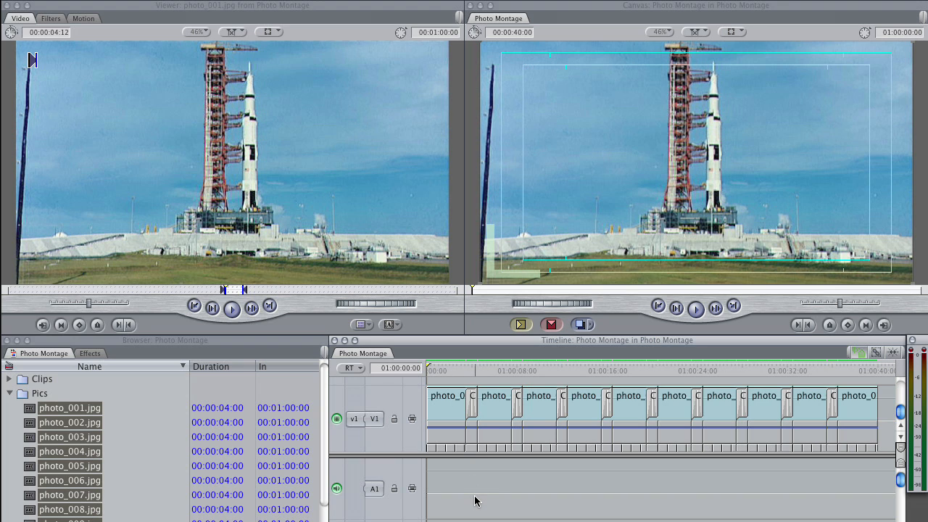
Zoom in on the timeline so photo_001, photo_002 and their cross dissolves are readable.
{"action": "key", "text": "cmd++"}
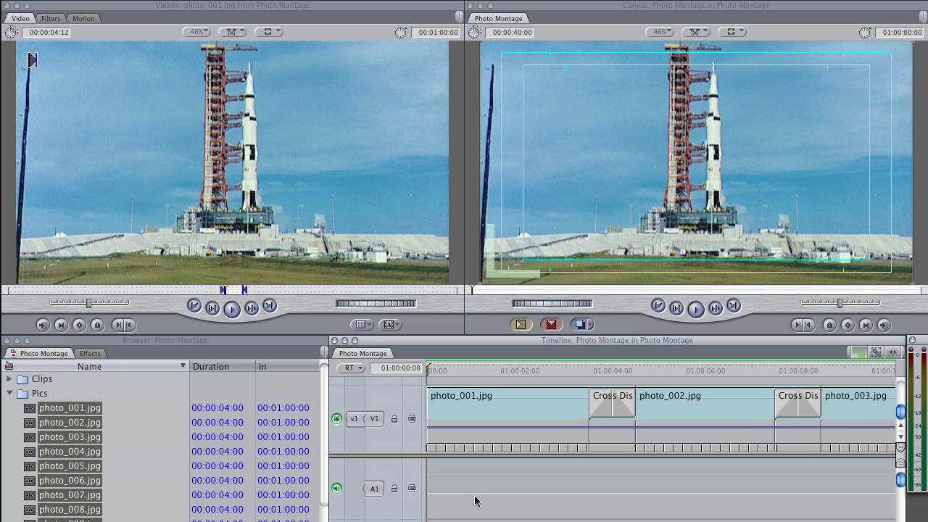
{"action": "mouse_move", "coordinate": [554, 403]}
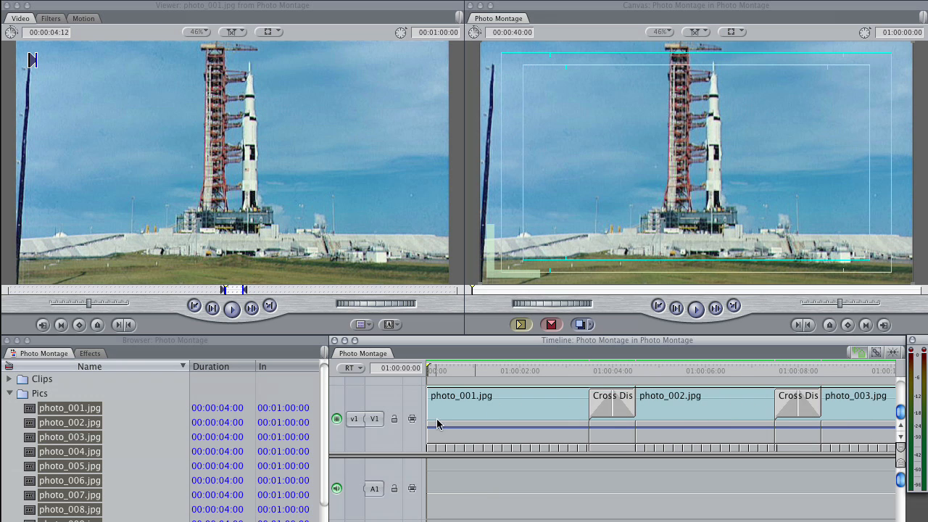
{"action": "mouse_move", "coordinate": [483, 419]}
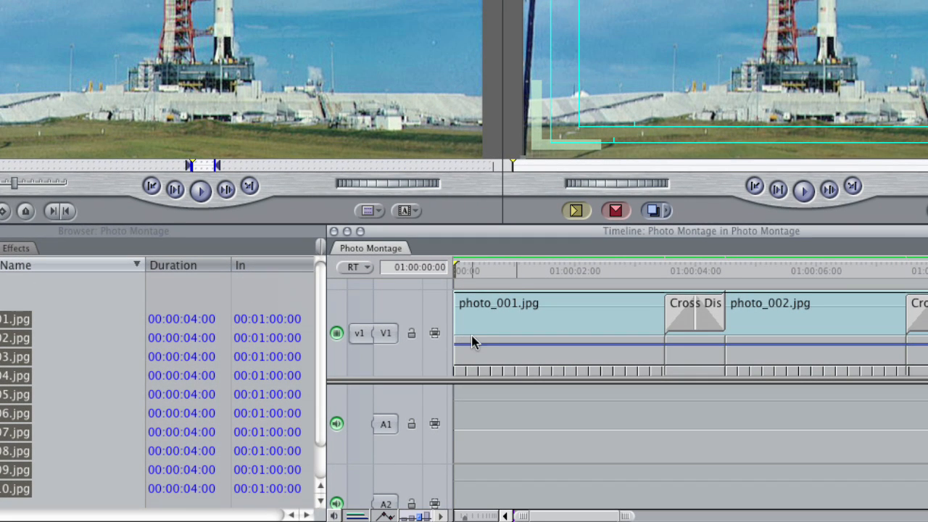
{"action": "mouse_move", "coordinate": [471, 347]}
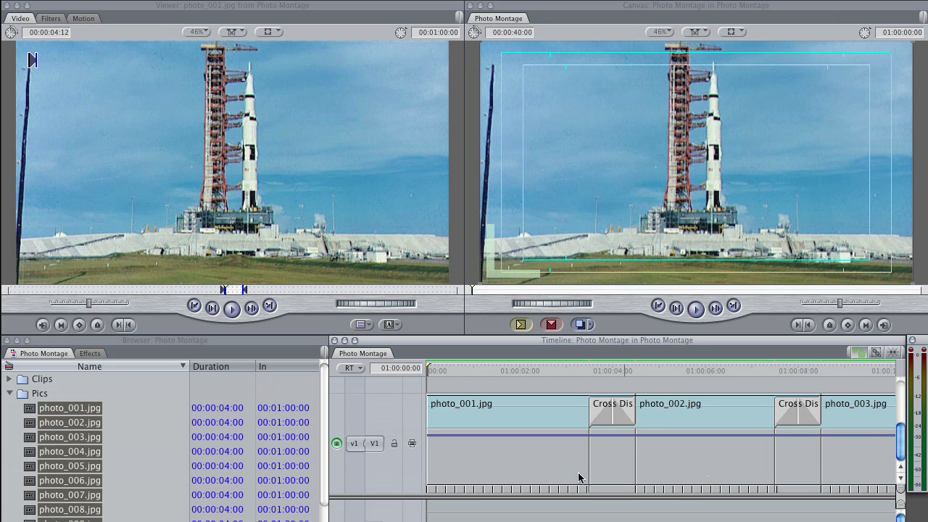
{"action": "mouse_move", "coordinate": [440, 442]}
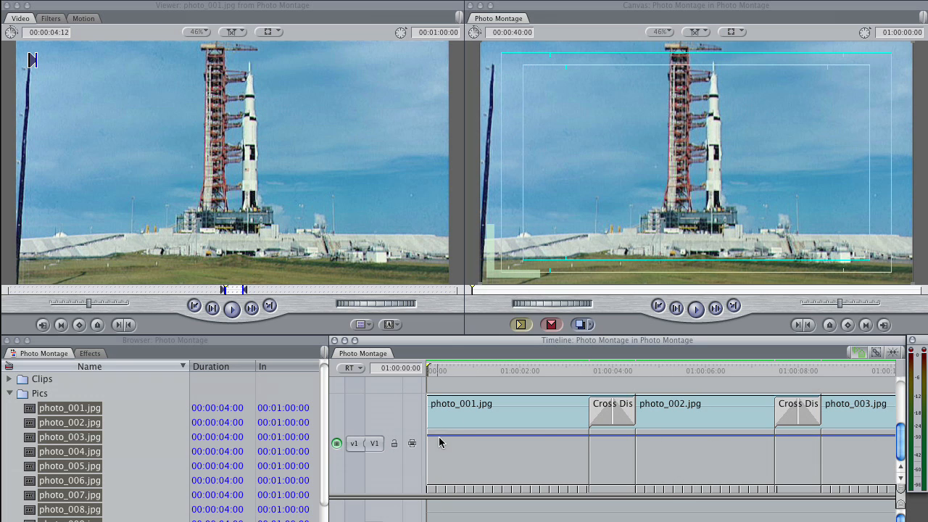
{"action": "mouse_move", "coordinate": [457, 453]}
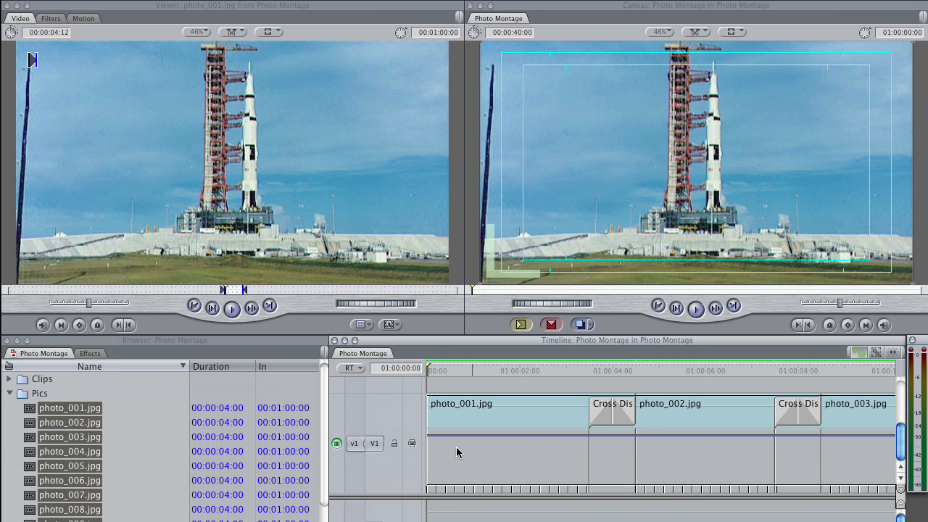
Park the playhead one second into photo_001.jpg.
{"action": "left_click", "coordinate": [472, 370]}
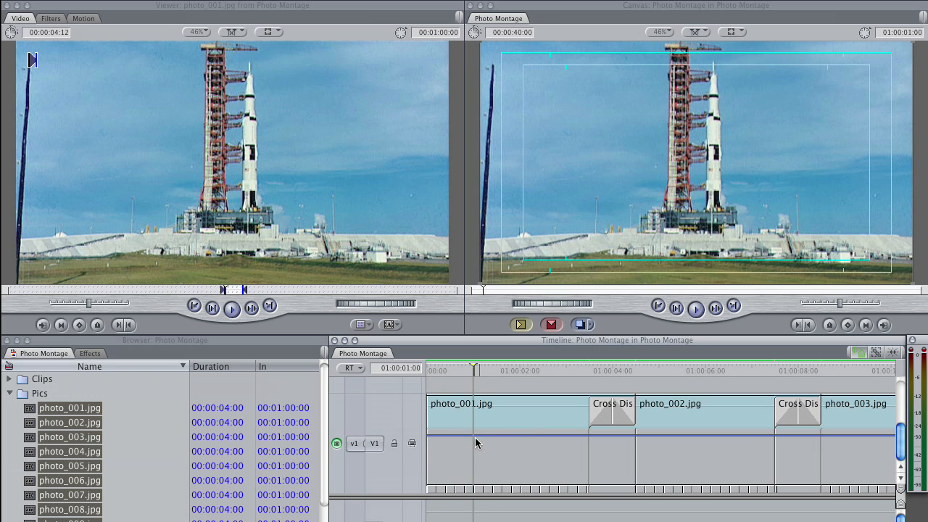
{"action": "mouse_move", "coordinate": [486, 417]}
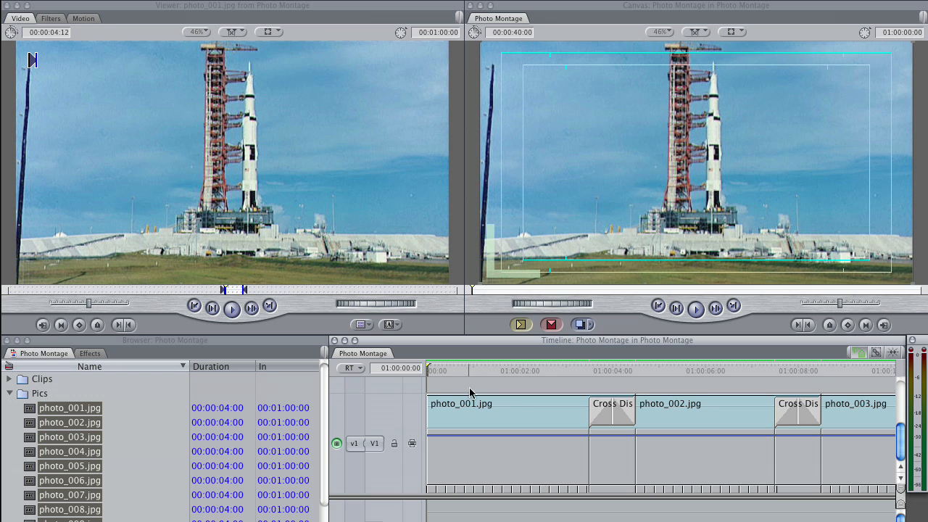
{"action": "mouse_move", "coordinate": [465, 411]}
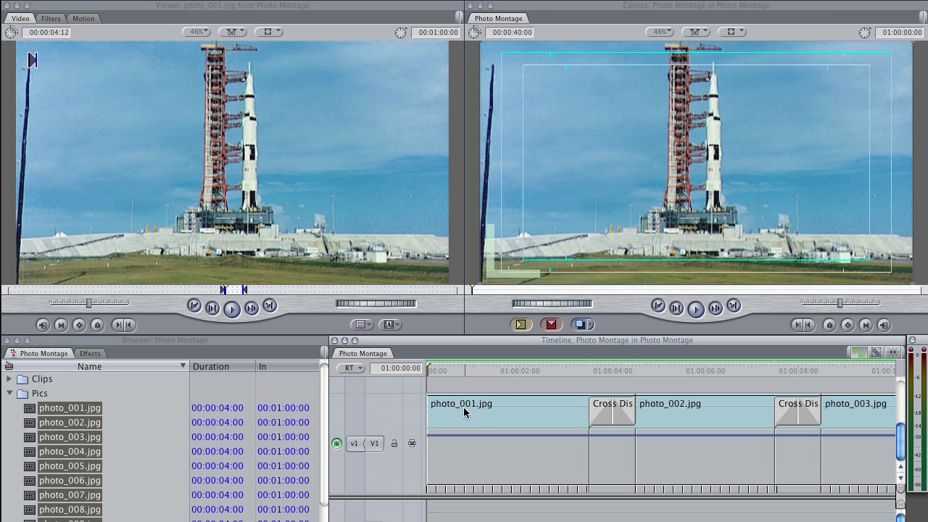
{"action": "mouse_move", "coordinate": [546, 215]}
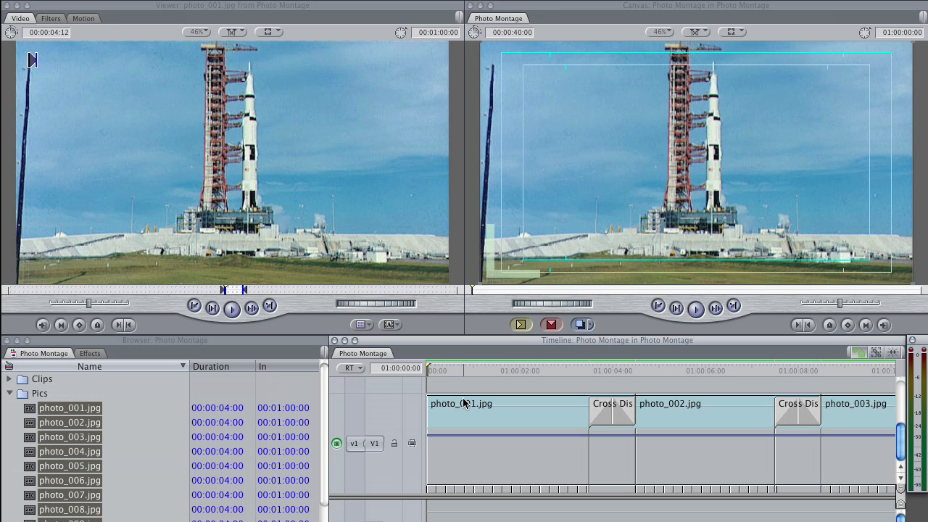
{"action": "mouse_move", "coordinate": [485, 422]}
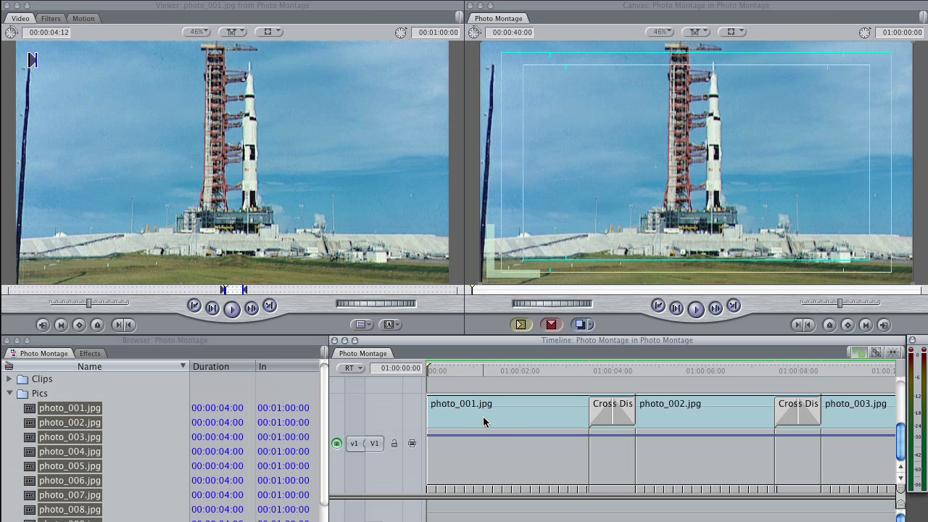
{"action": "mouse_move", "coordinate": [451, 381]}
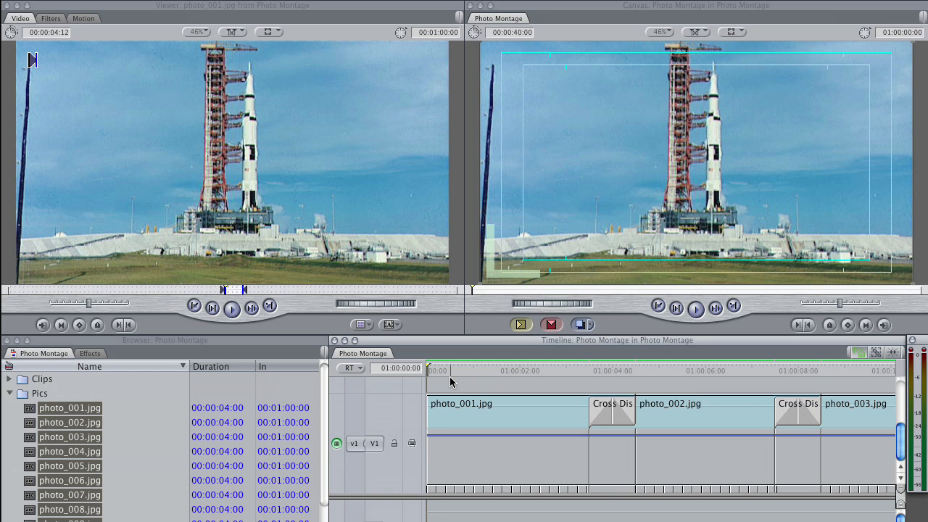
{"action": "mouse_move", "coordinate": [381, 397]}
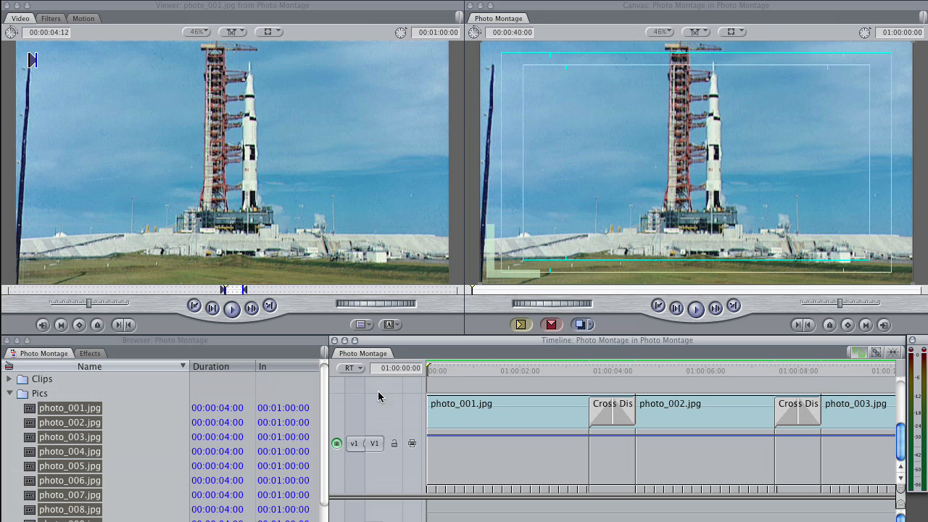
{"action": "left_click", "coordinate": [508, 411]}
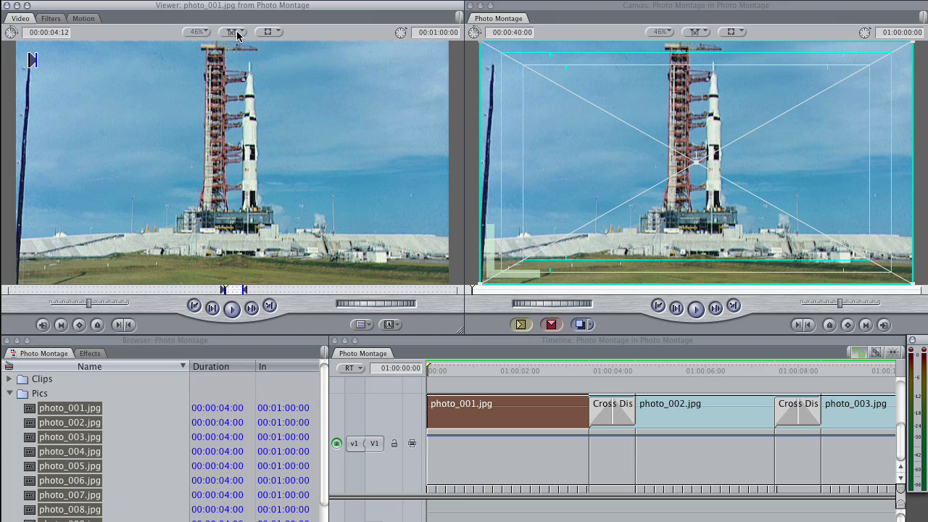
{"action": "left_click", "coordinate": [232, 33]}
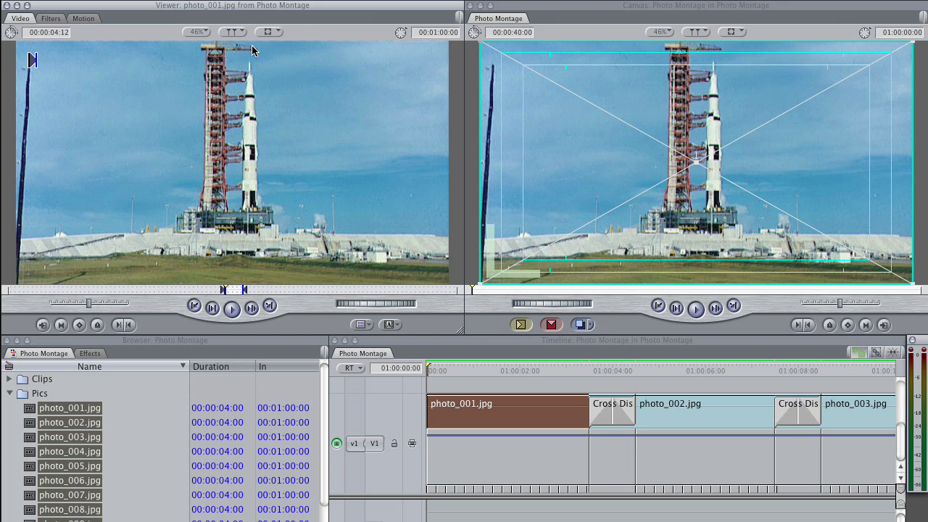
{"action": "left_click", "coordinate": [451, 370]}
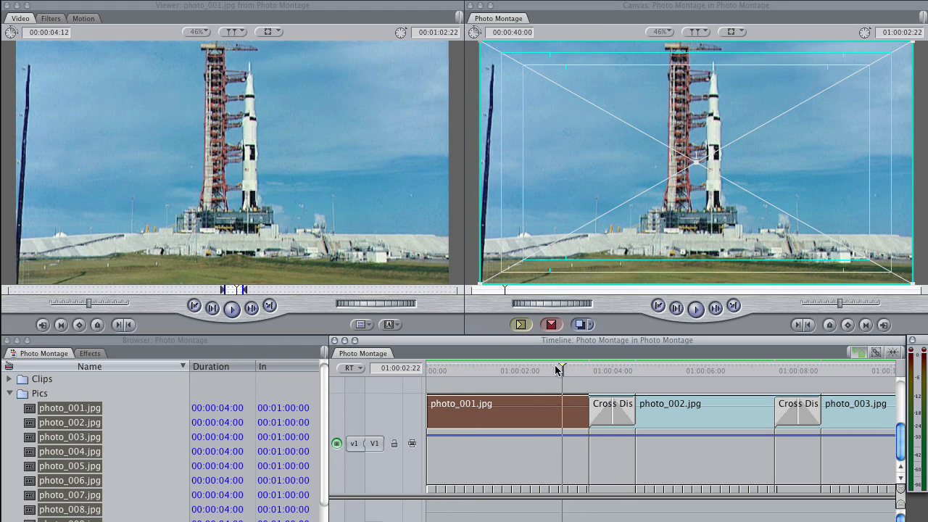
{"action": "left_click", "coordinate": [657, 370]}
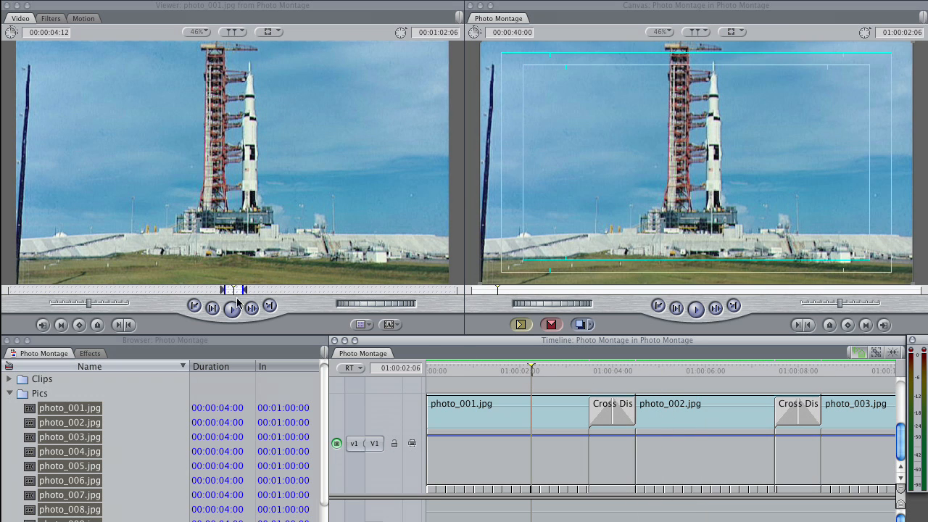
{"action": "left_click", "coordinate": [516, 373]}
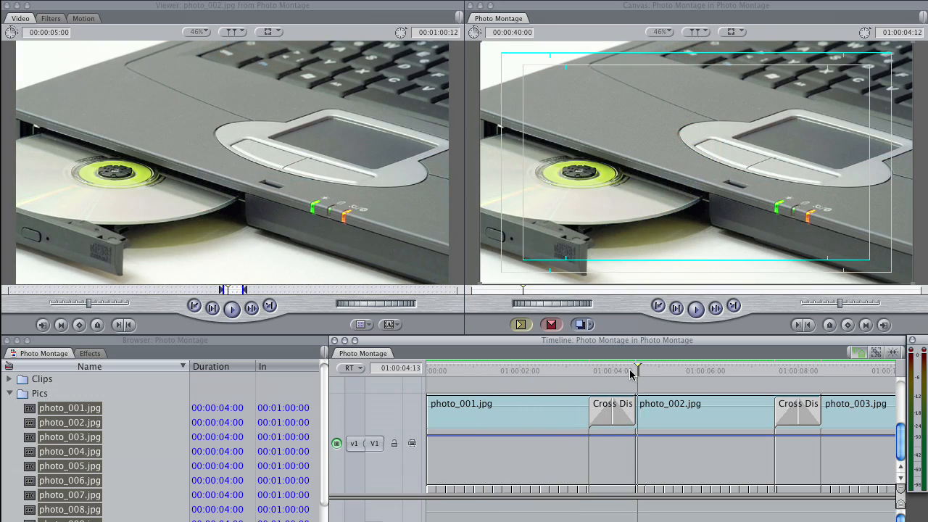
{"action": "left_click_drag", "start_coordinate": [636, 370], "coordinate": [831, 370]}
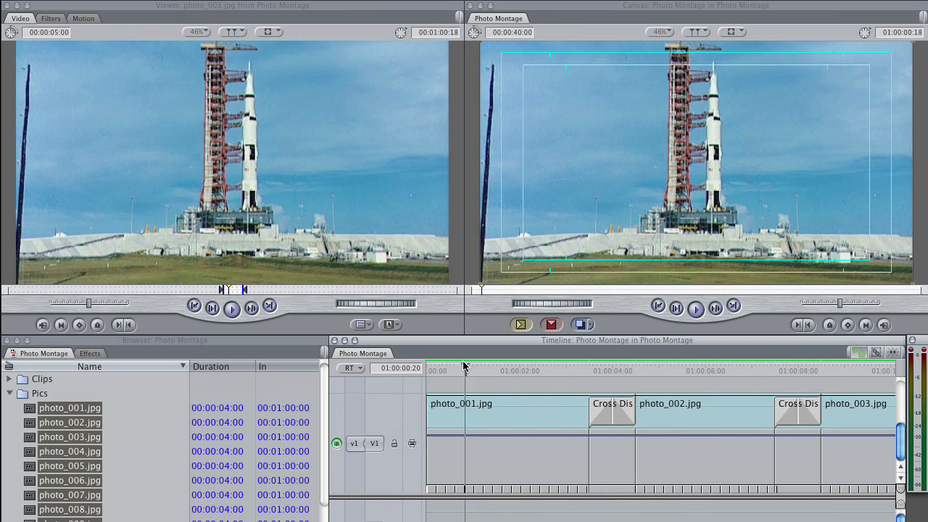
{"action": "left_click", "coordinate": [658, 370]}
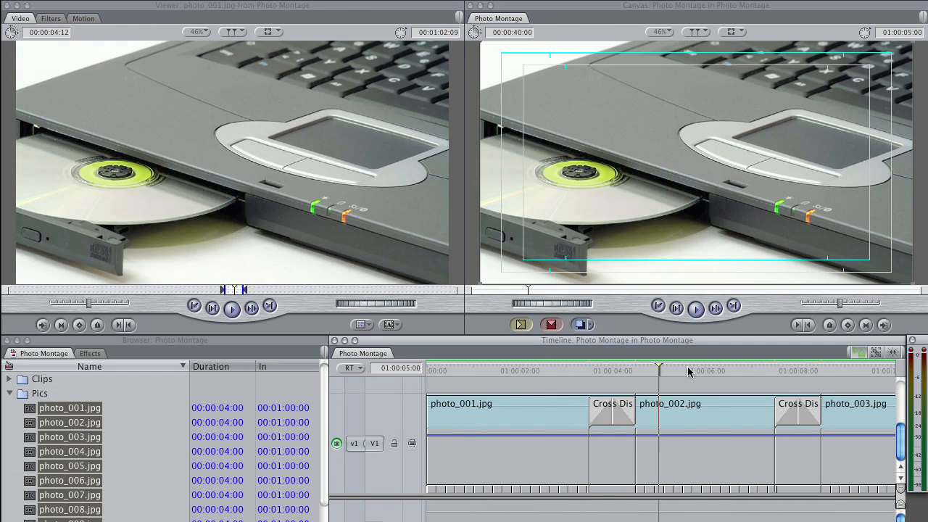
{"action": "left_click", "coordinate": [716, 371]}
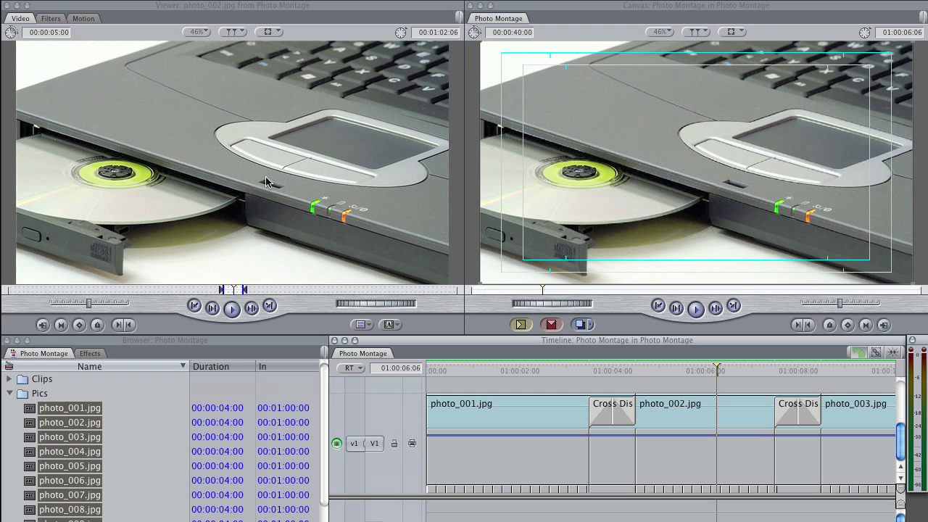
{"action": "mouse_move", "coordinate": [184, 227]}
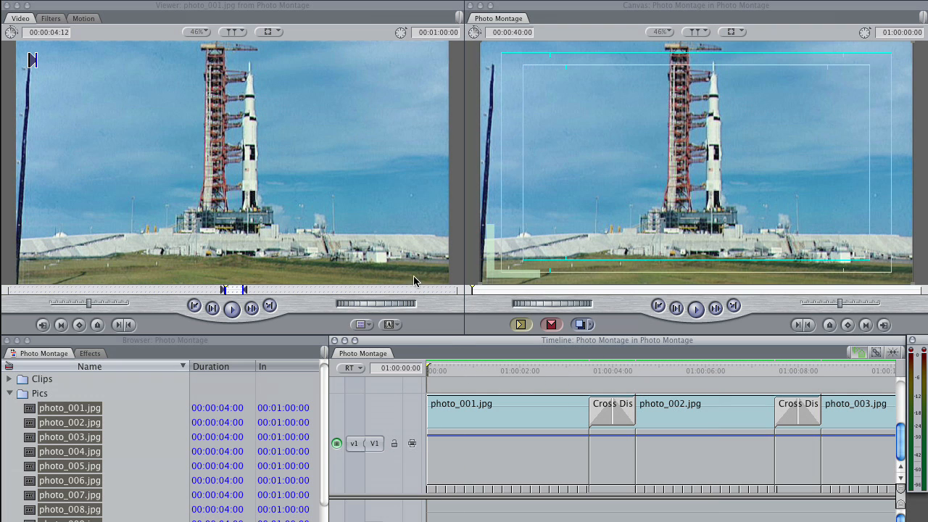
{"action": "mouse_move", "coordinate": [143, 90]}
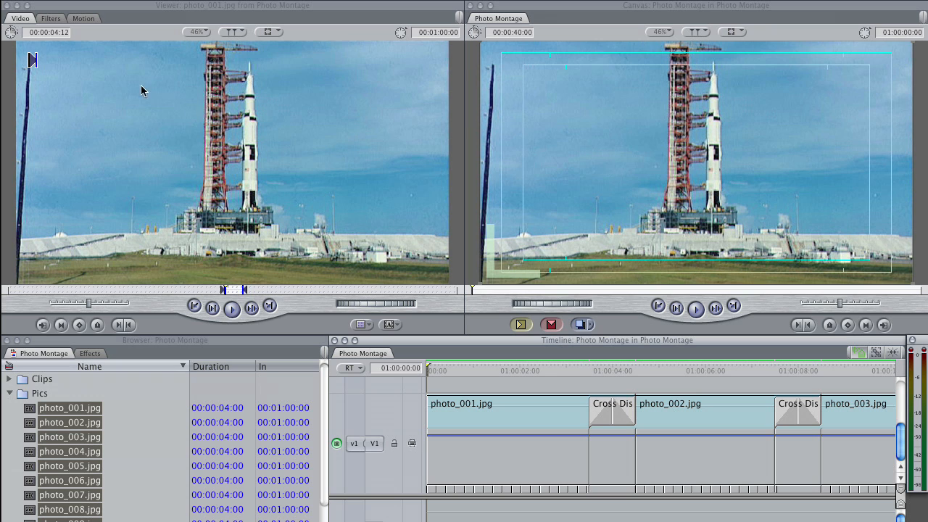
Show photo_001's Basic Motion settings and park the playhead near 01:00:03:08, before the first dissolve.
{"action": "left_click", "coordinate": [83, 17]}
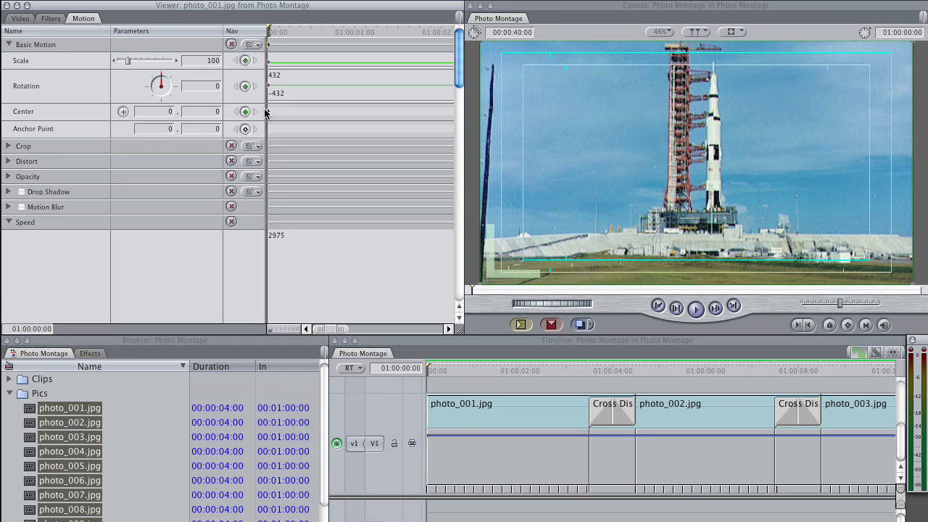
{"action": "mouse_move", "coordinate": [255, 106]}
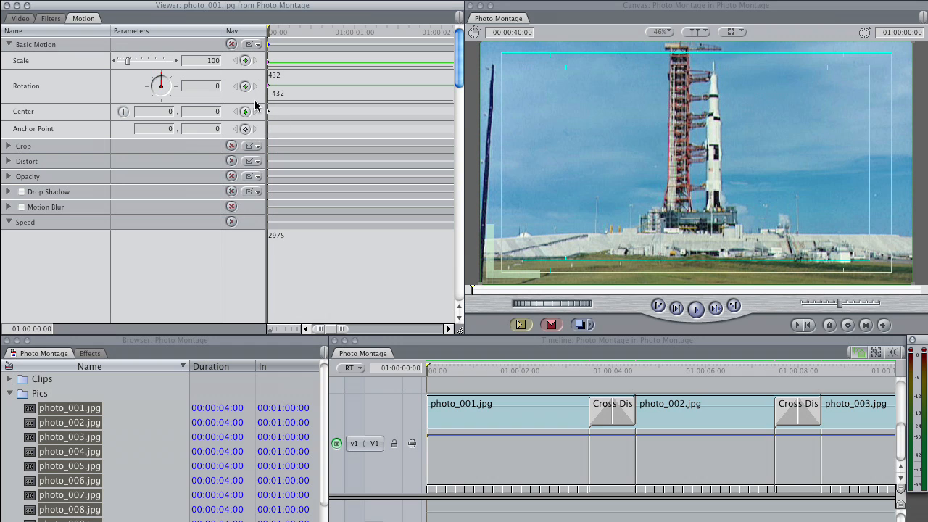
{"action": "mouse_move", "coordinate": [248, 63]}
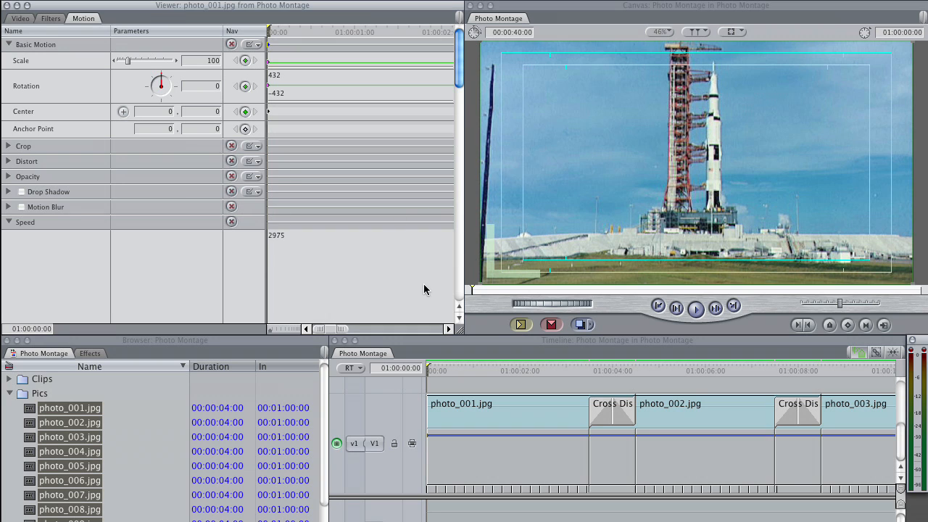
{"action": "mouse_move", "coordinate": [443, 335]}
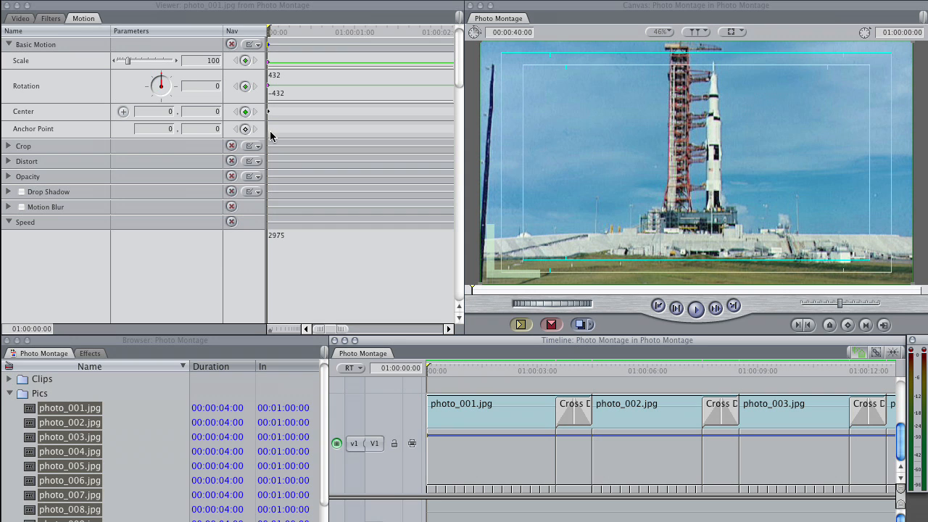
{"action": "mouse_move", "coordinate": [444, 374]}
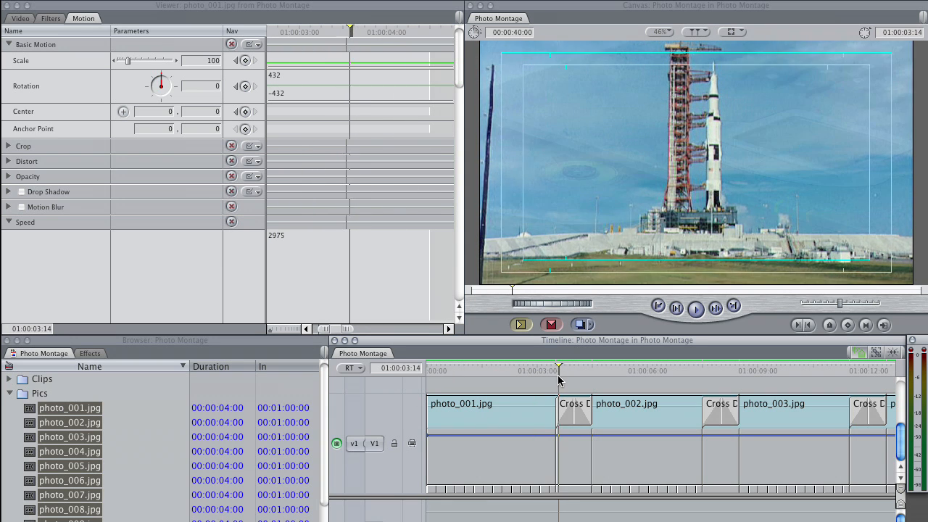
{"action": "left_click", "coordinate": [573, 371]}
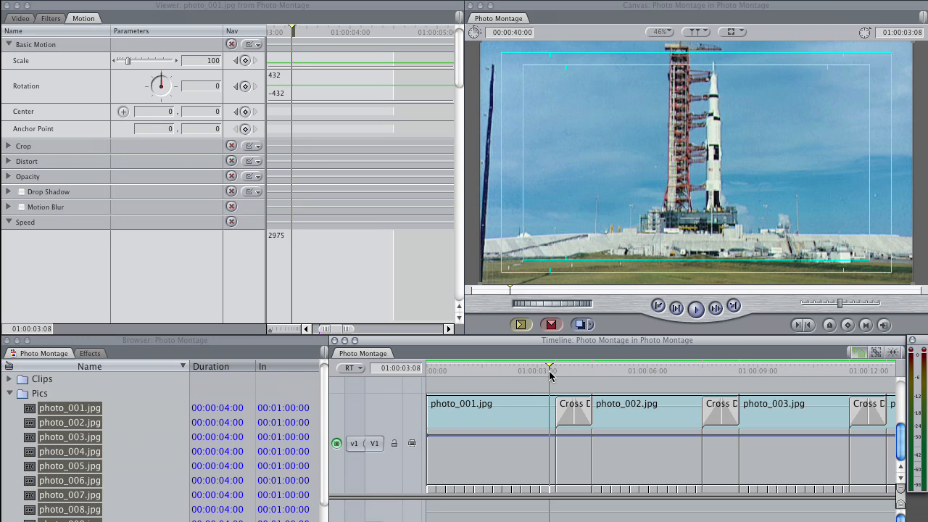
Select photo_001 and bring up the Canvas display options for Image+Wireframe.
{"action": "left_click", "coordinate": [487, 403]}
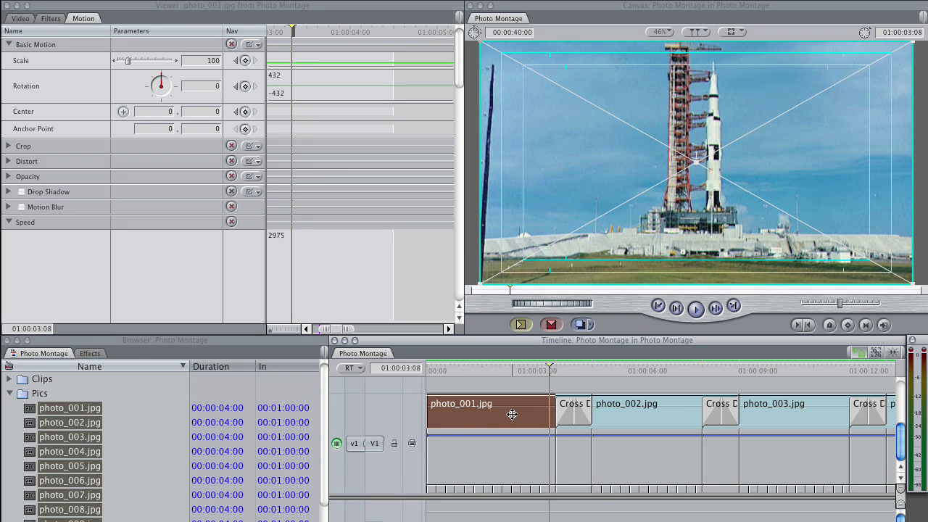
{"action": "mouse_move", "coordinate": [788, 74]}
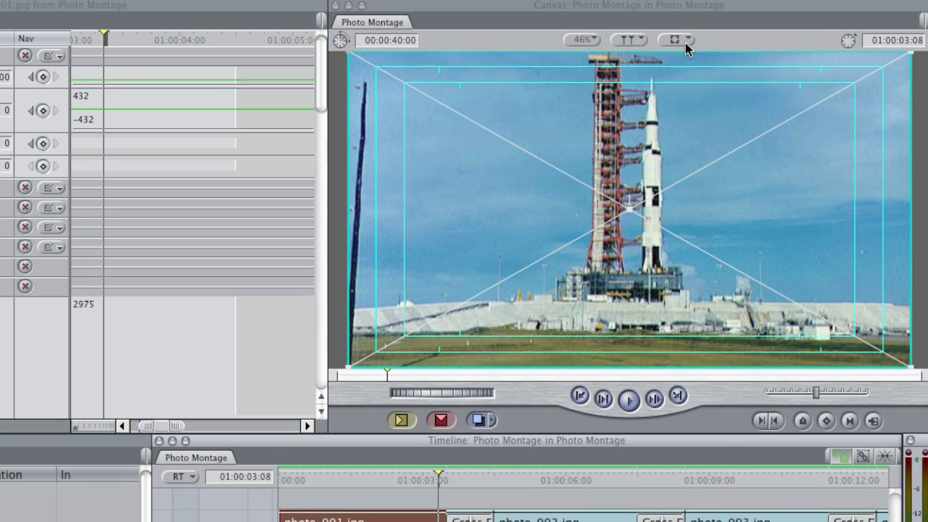
{"action": "left_click", "coordinate": [674, 40]}
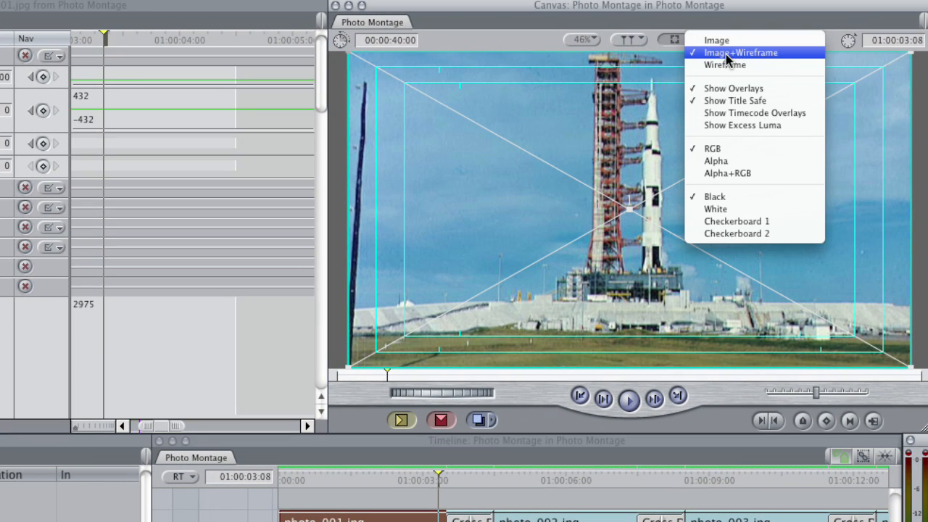
{"action": "mouse_move", "coordinate": [743, 65]}
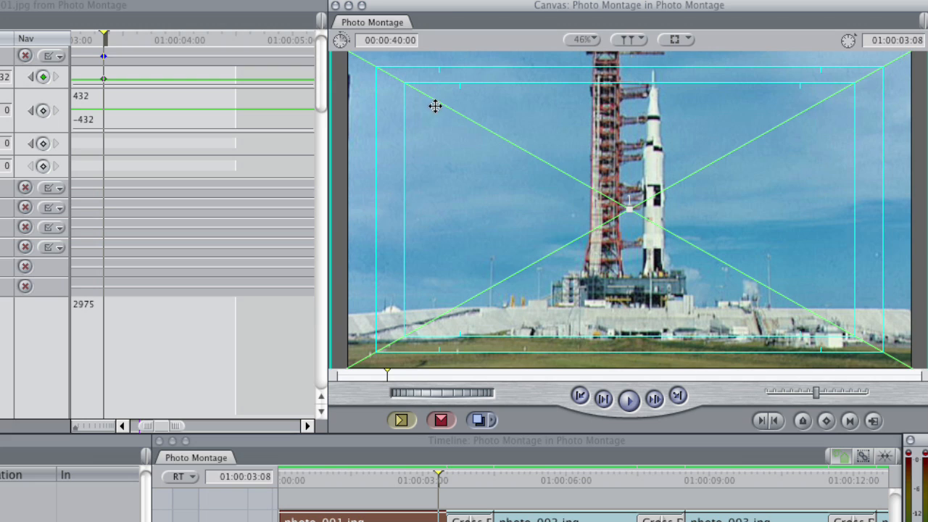
{"action": "mouse_move", "coordinate": [482, 245]}
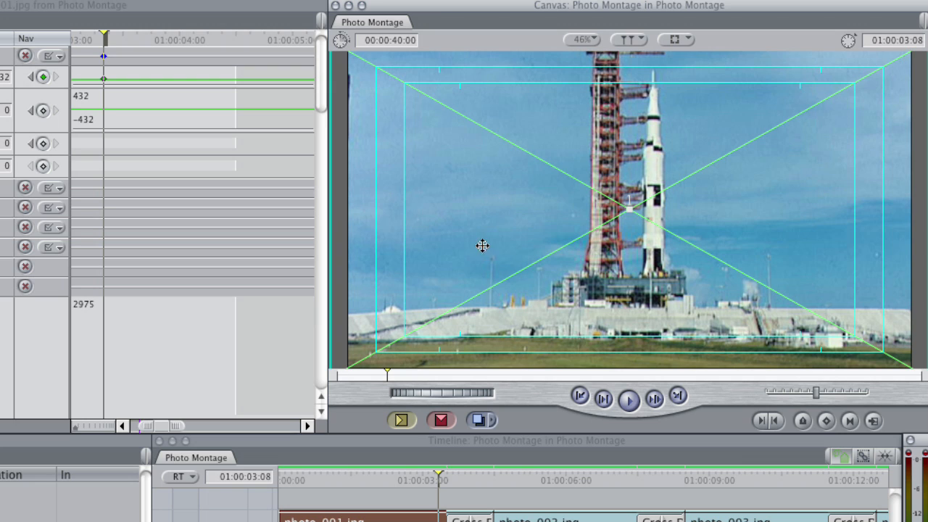
{"action": "mouse_move", "coordinate": [502, 120]}
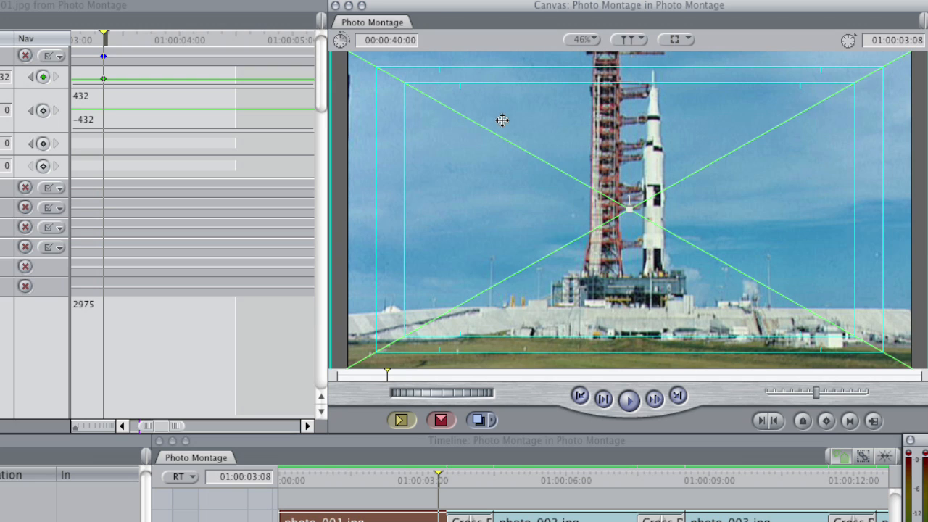
{"action": "mouse_move", "coordinate": [520, 201]}
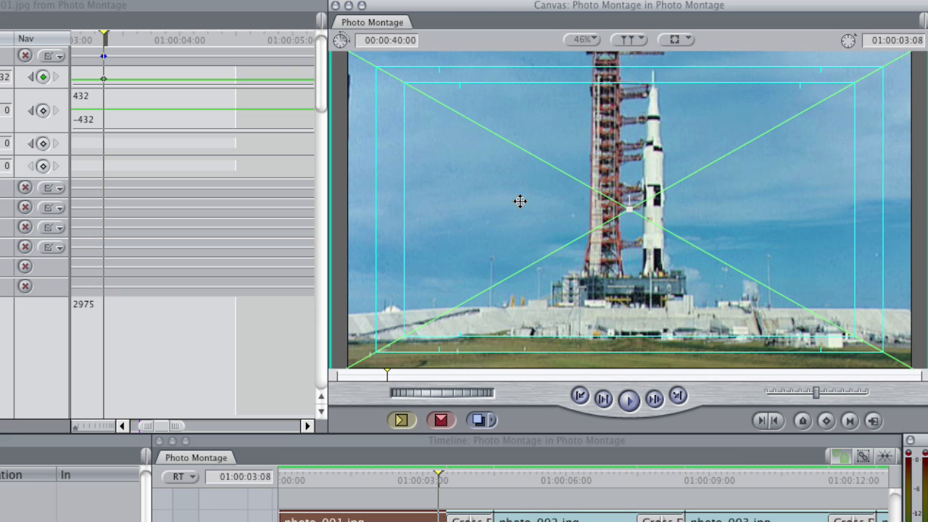
{"action": "mouse_move", "coordinate": [437, 42]}
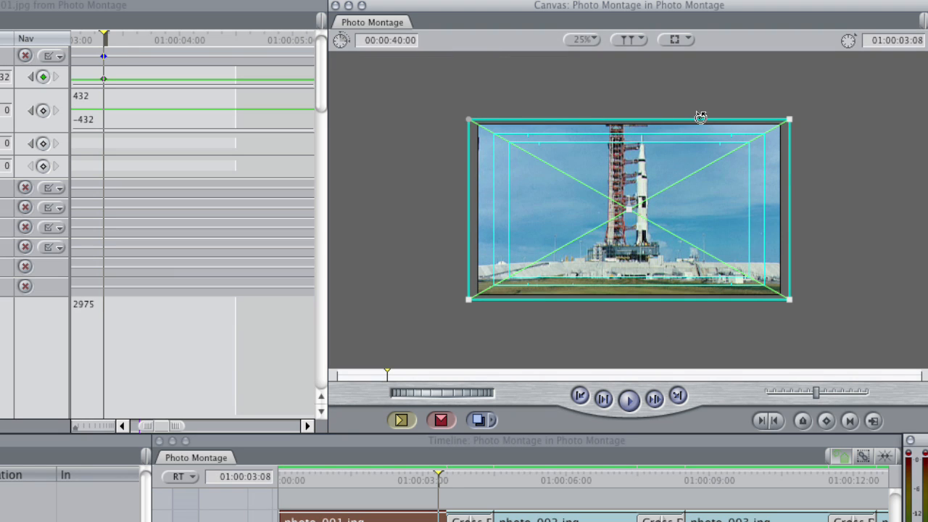
{"action": "mouse_move", "coordinate": [788, 313]}
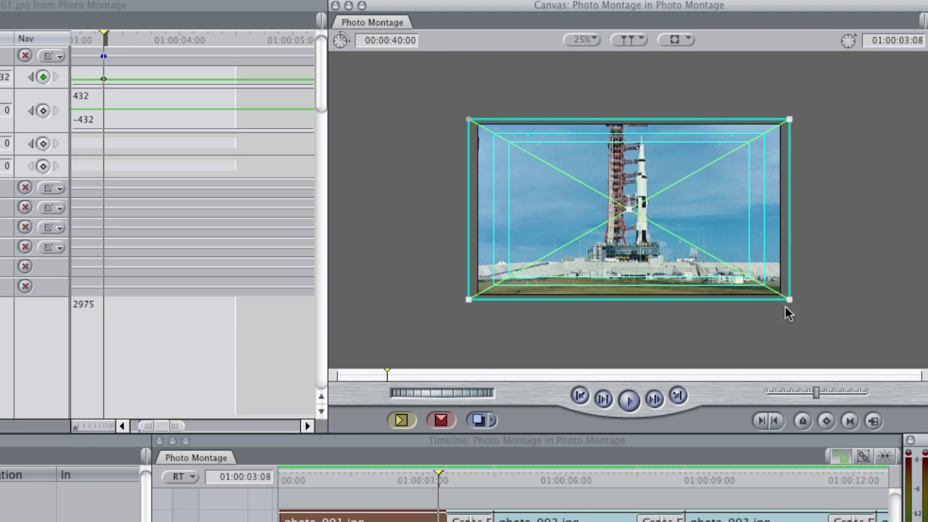
{"action": "mouse_move", "coordinate": [468, 300]}
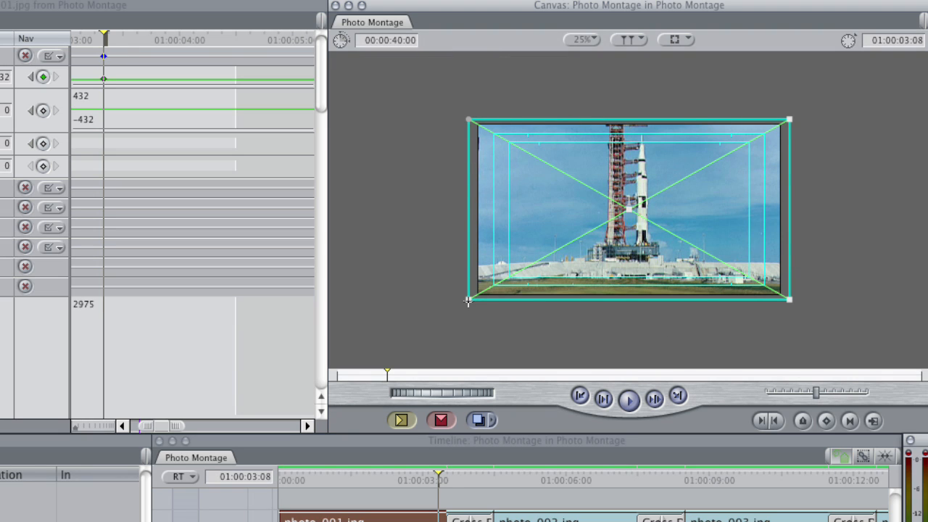
Enlarge the launch pad photo and tilt it slightly on the canvas wireframe.
{"action": "left_click_drag", "start_coordinate": [469, 299], "coordinate": [455, 307]}
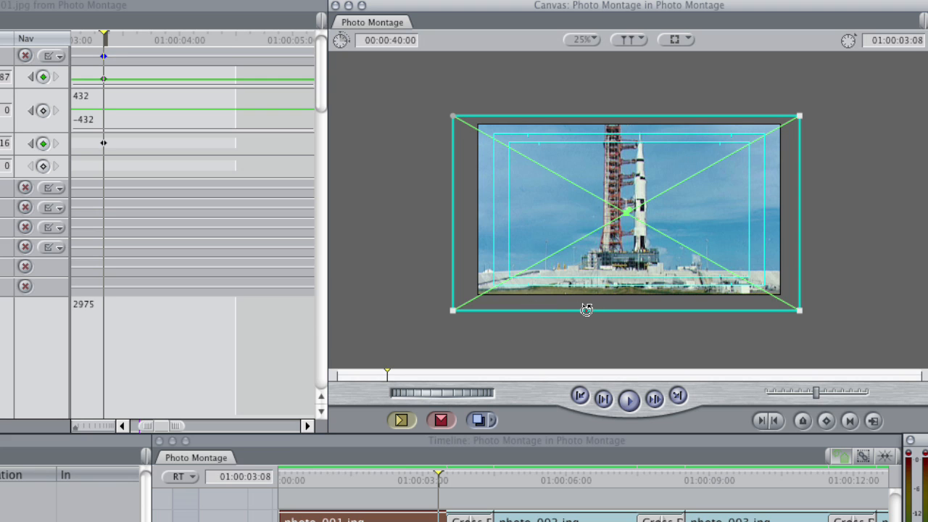
{"action": "left_click_drag", "start_coordinate": [587, 310], "coordinate": [588, 318]}
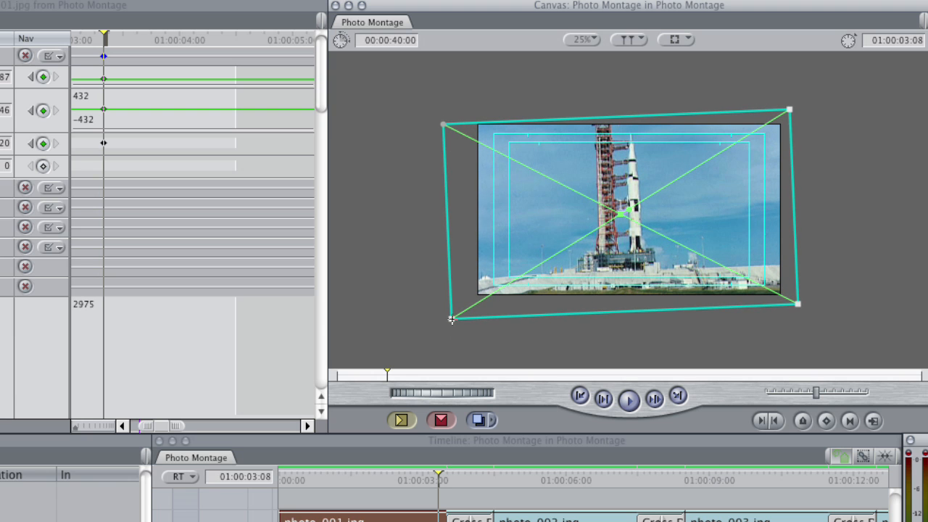
{"action": "left_click_drag", "start_coordinate": [438, 480], "coordinate": [413, 480]}
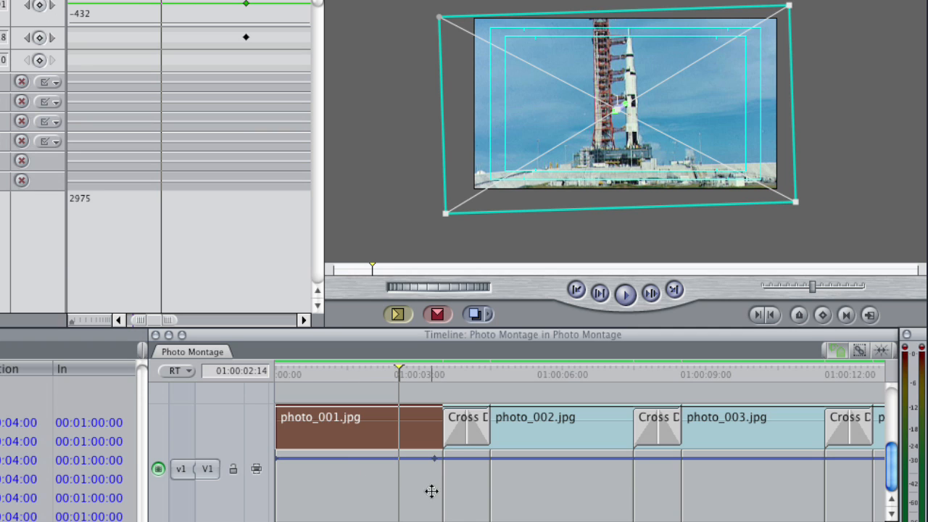
{"action": "mouse_move", "coordinate": [433, 458]}
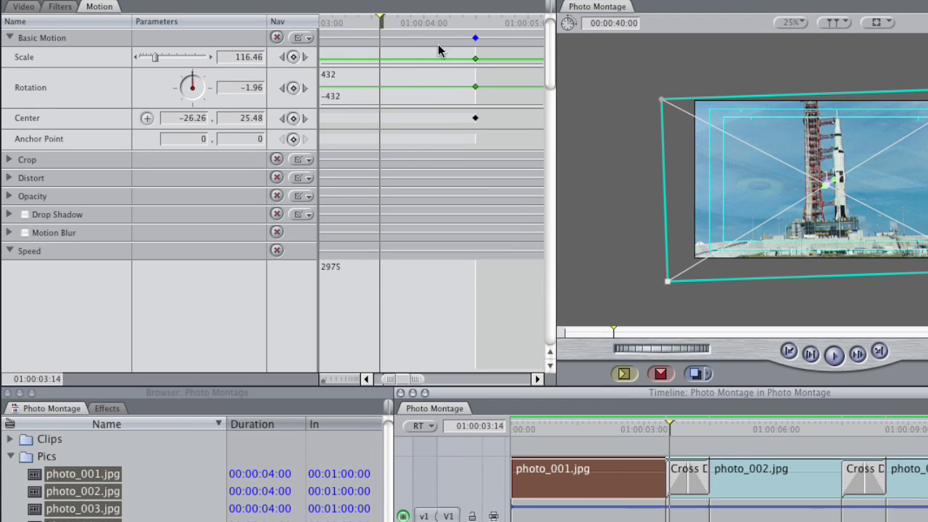
{"action": "mouse_move", "coordinate": [459, 51]}
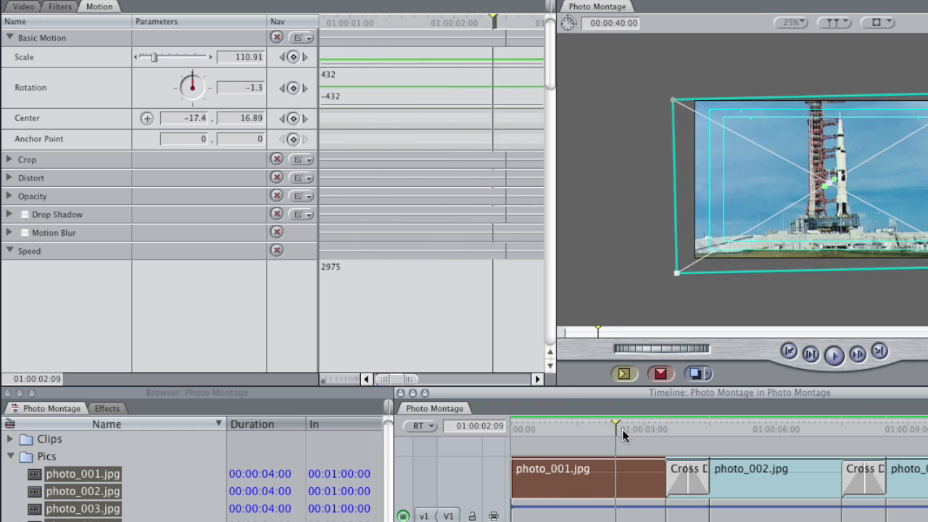
{"action": "left_click_drag", "start_coordinate": [616, 421], "coordinate": [695, 421]}
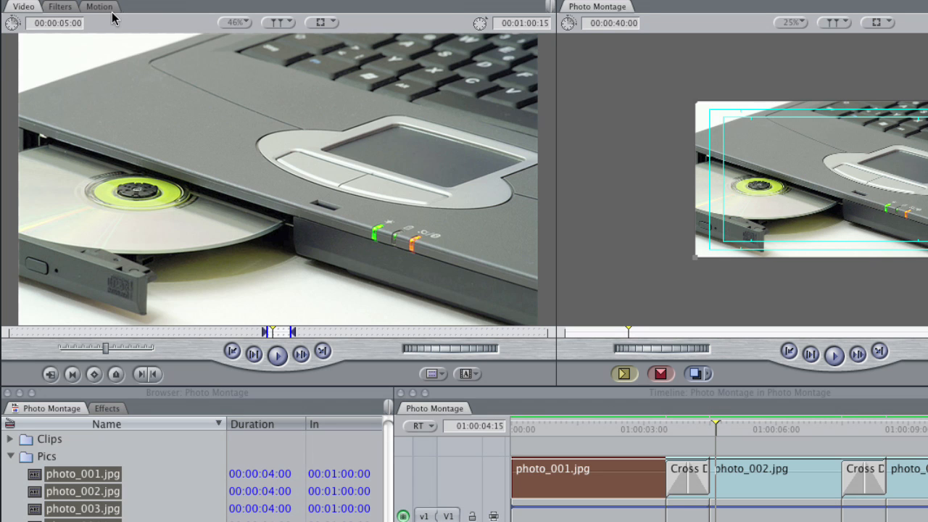
Keyframe photo_002 zooming in, tilting and shifting later on, then return to photo_001's start.
{"action": "left_click", "coordinate": [99, 7]}
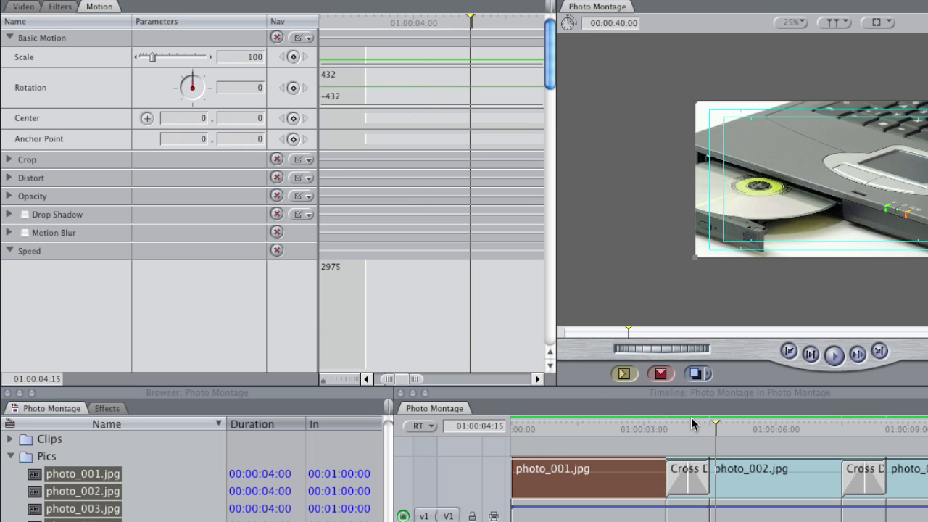
{"action": "mouse_move", "coordinate": [738, 425]}
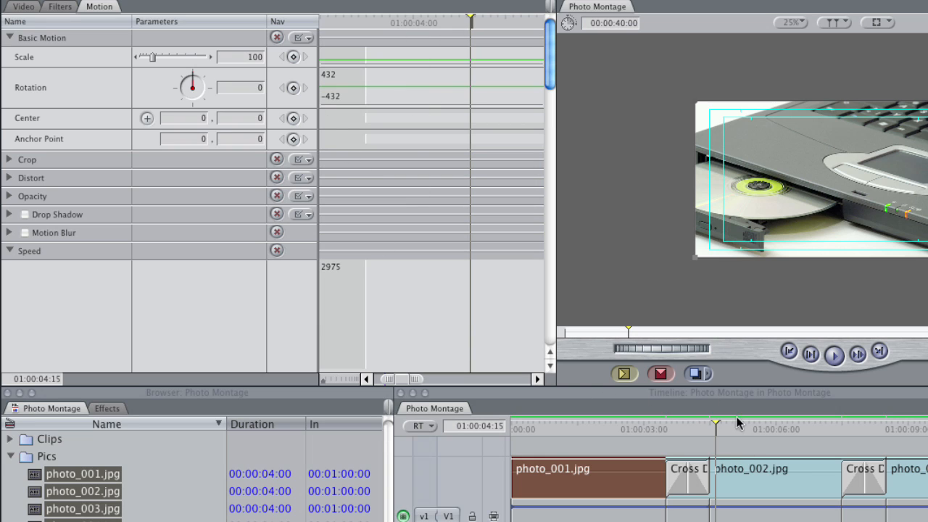
{"action": "mouse_move", "coordinate": [391, 183]}
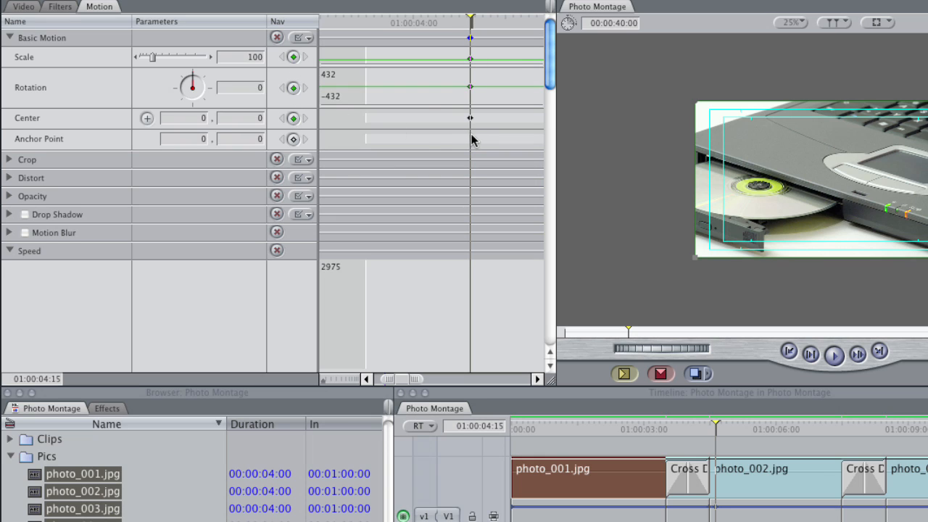
{"action": "mouse_move", "coordinate": [477, 96]}
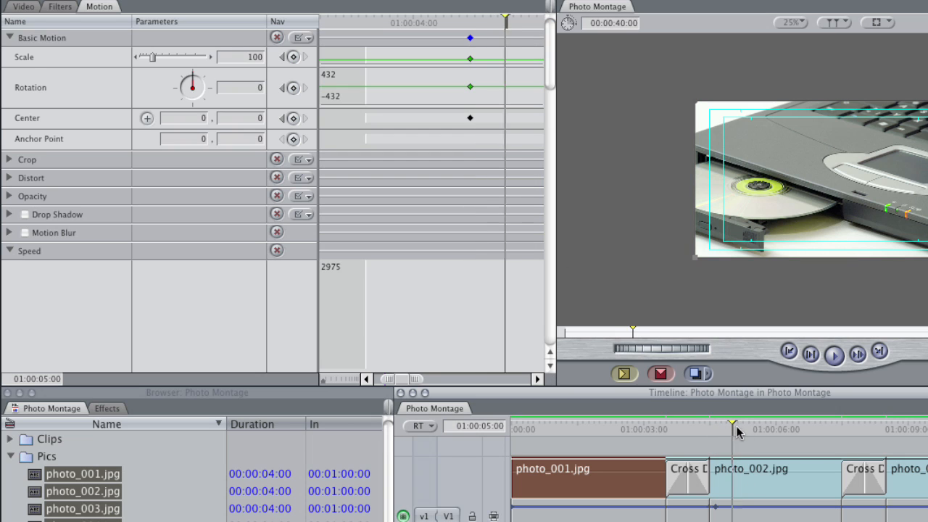
{"action": "left_click_drag", "start_coordinate": [732, 423], "coordinate": [833, 423]}
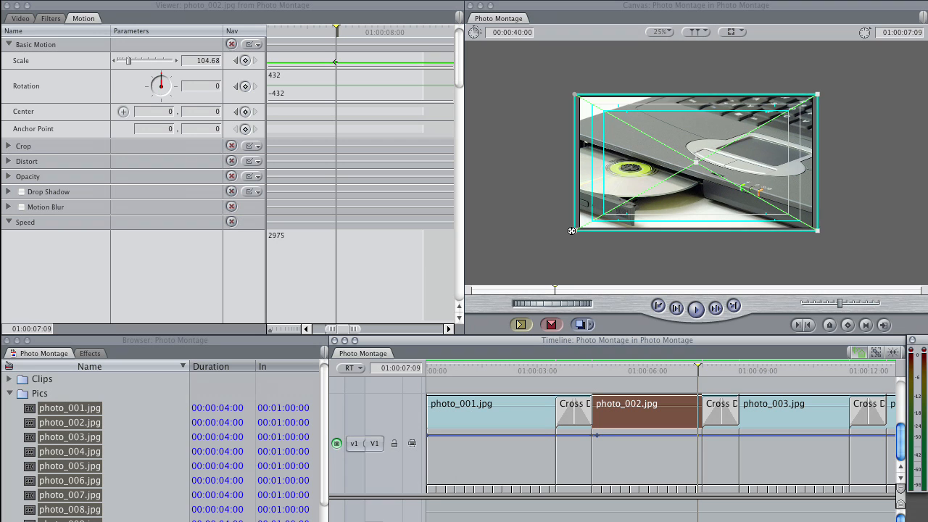
{"action": "left_click_drag", "start_coordinate": [571, 231], "coordinate": [616, 233]}
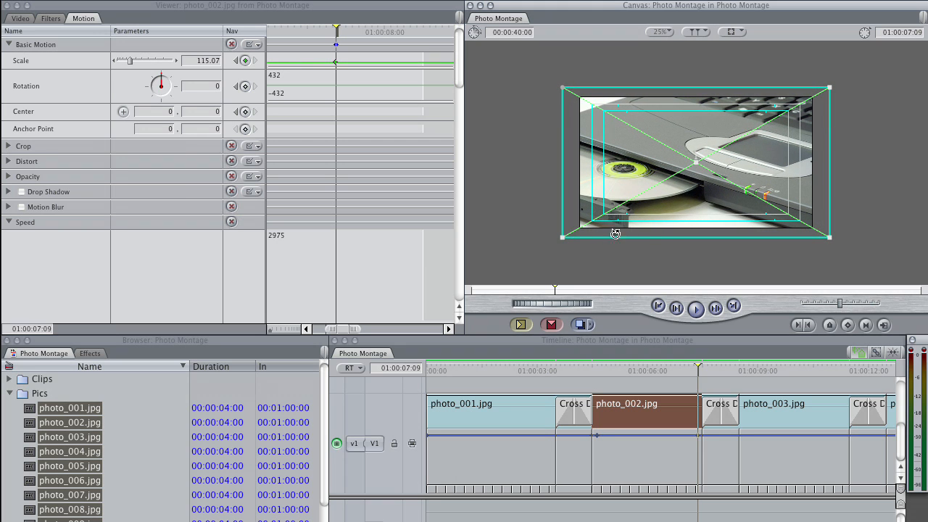
{"action": "left_click_drag", "start_coordinate": [615, 233], "coordinate": [656, 244]}
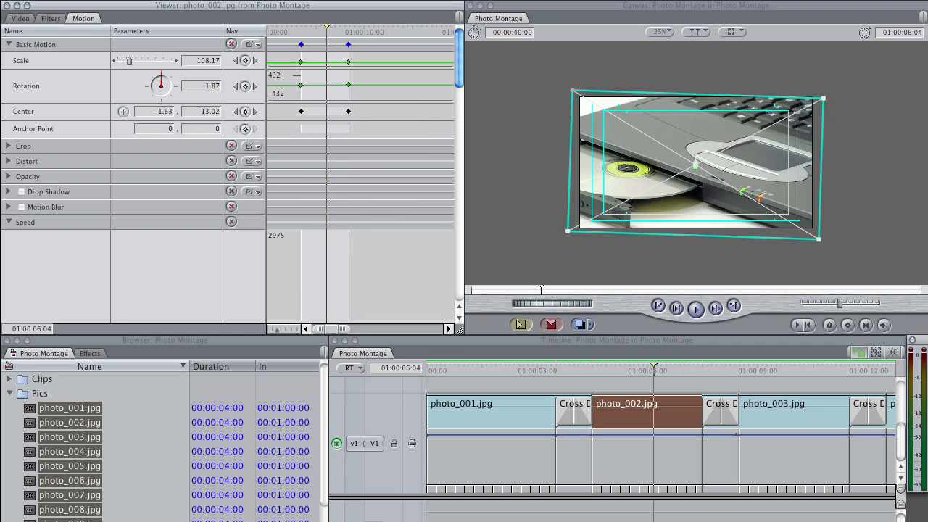
{"action": "left_click", "coordinate": [434, 371]}
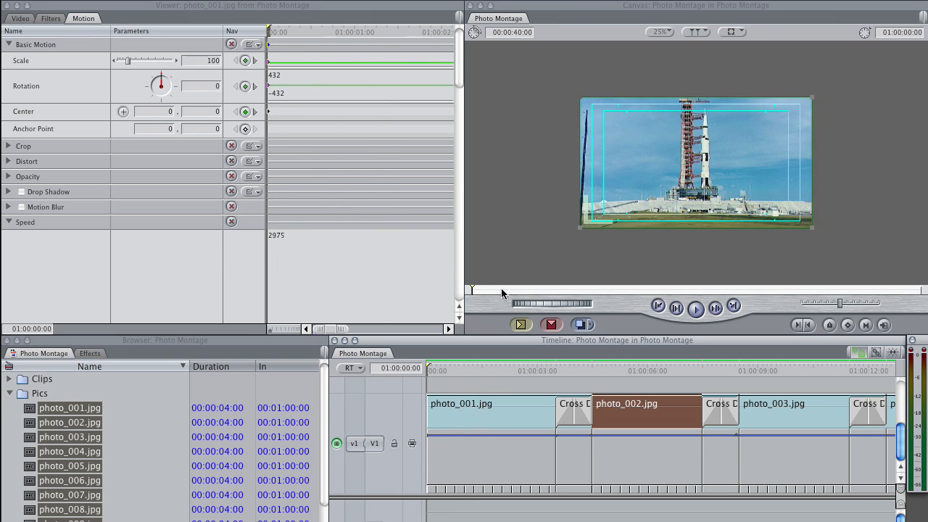
Open photo_003's Motion settings with a first Scale keyframe at its start.
{"action": "left_click", "coordinate": [658, 31]}
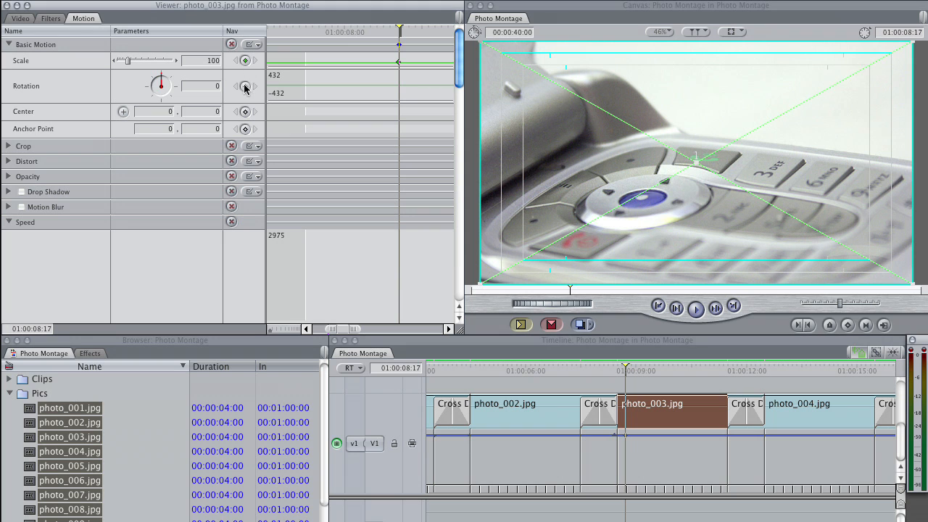
Add a Rotation keyframe at photo_003's start, then preview the dissolve into it with the sequence fitted.
{"action": "left_click", "coordinate": [694, 370]}
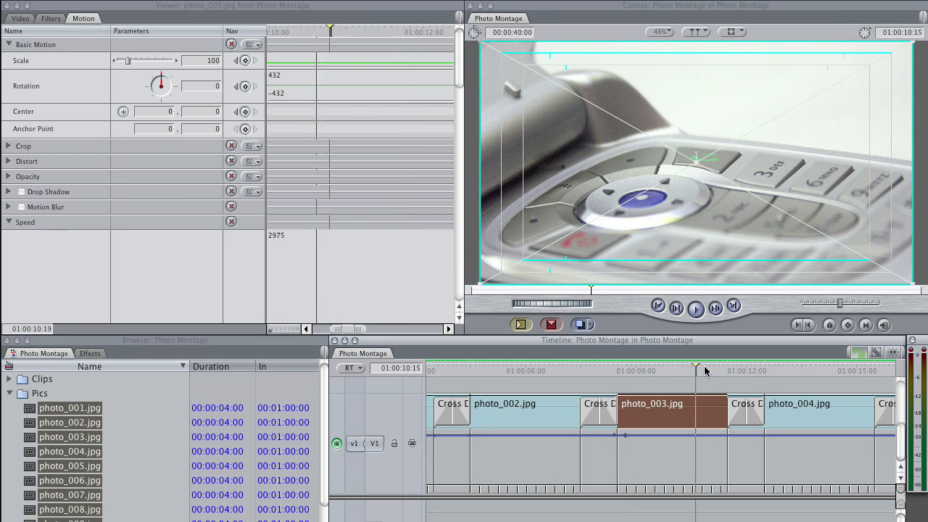
{"action": "key", "text": "cmd+-"}
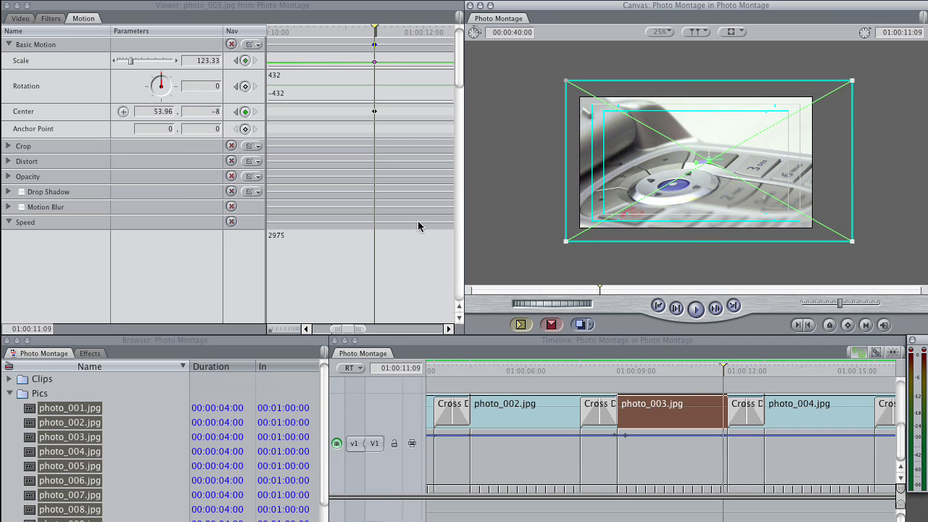
{"action": "mouse_move", "coordinate": [686, 404]}
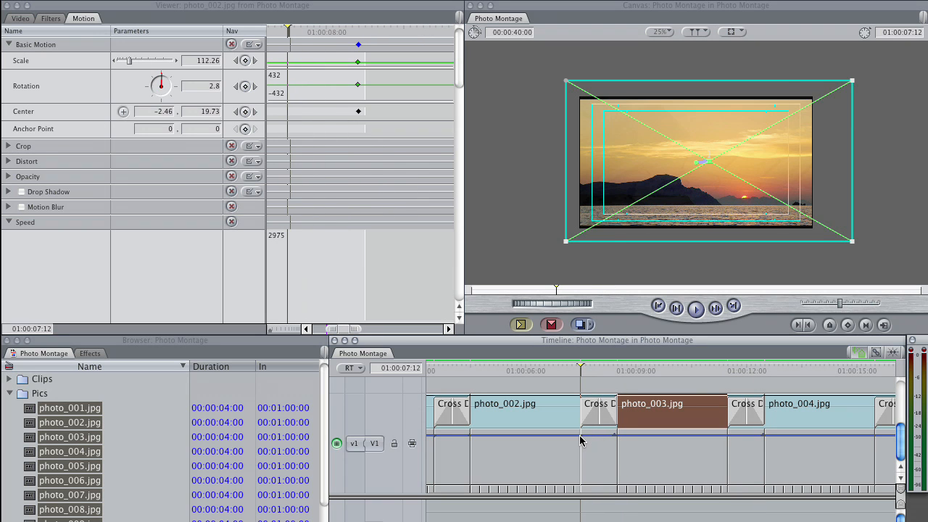
{"action": "left_click", "coordinate": [544, 371]}
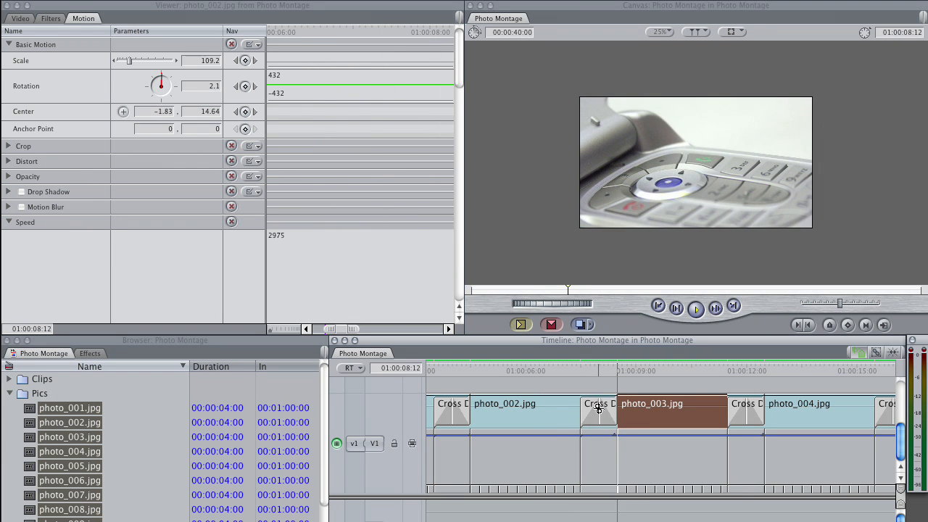
{"action": "key", "text": "shift+z"}
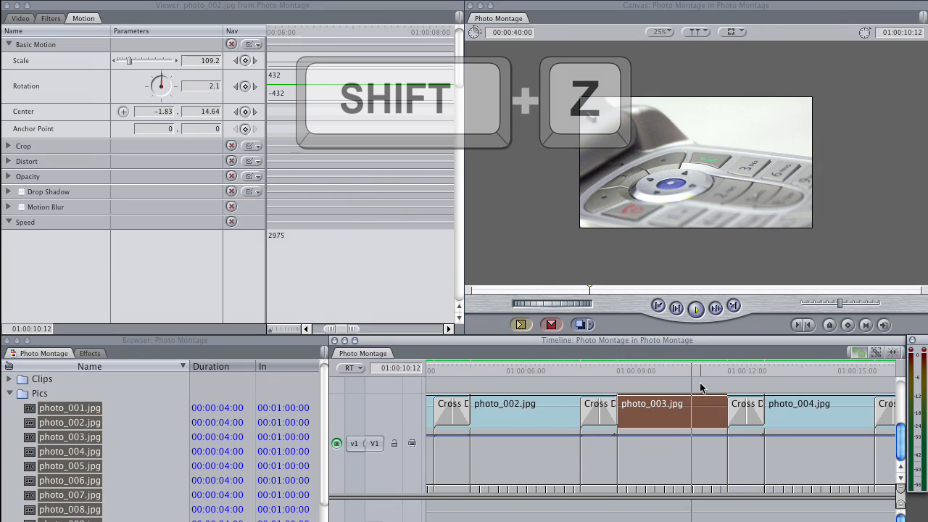